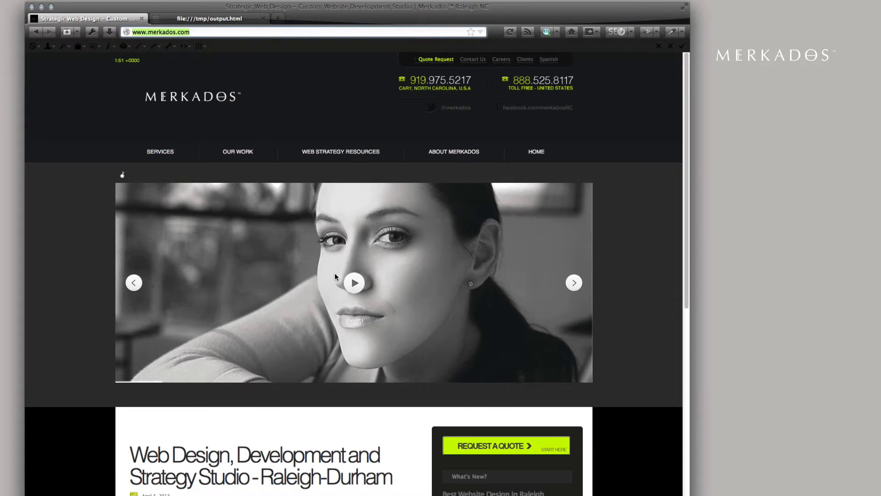
mouse_move(651, 190)
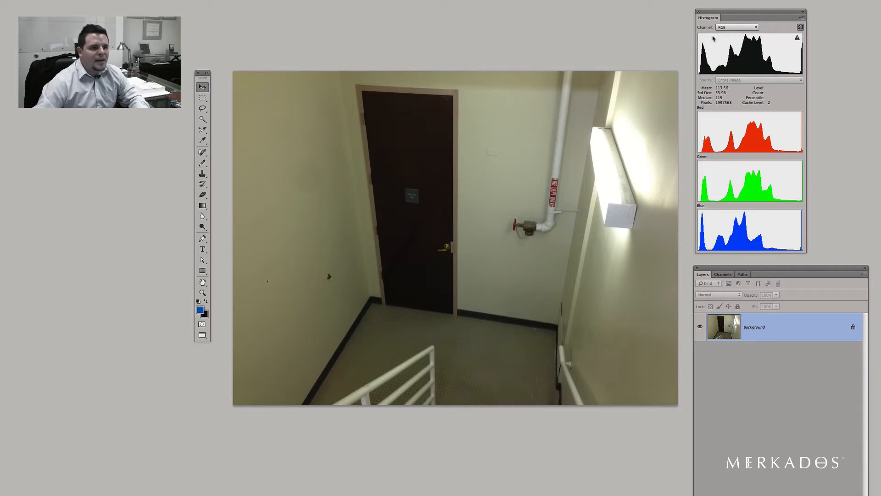
mouse_move(763, 56)
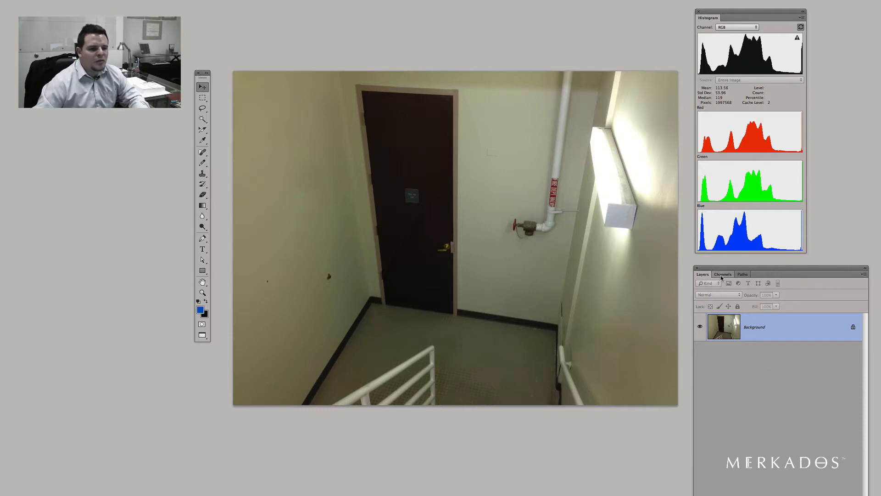
Step: Check the Window menu to confirm the Histogram and Layers panels are shown
click(702, 274)
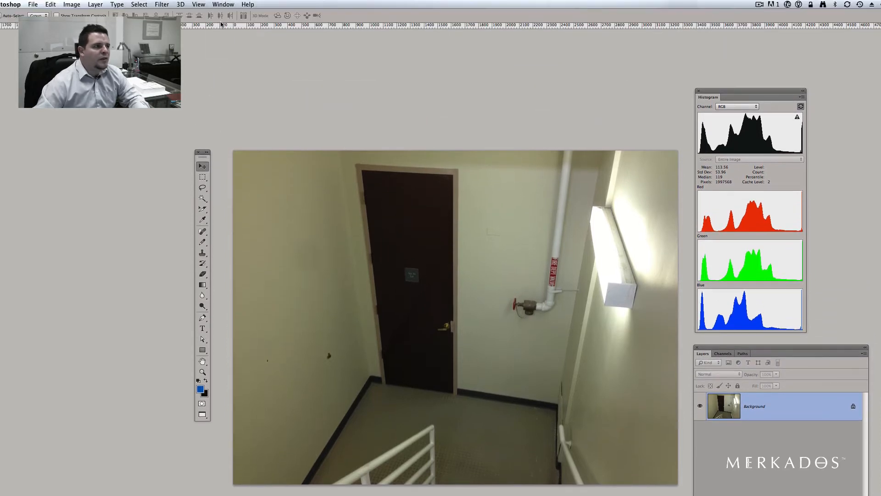
click(223, 4)
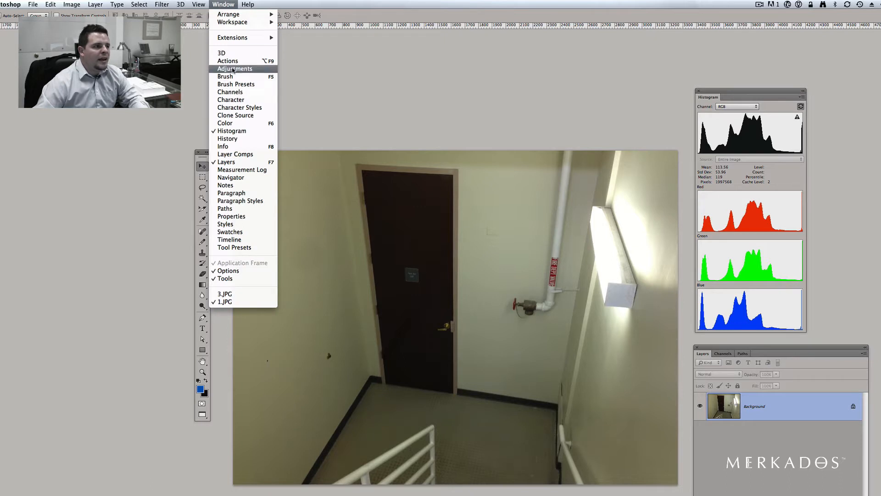
mouse_move(226, 161)
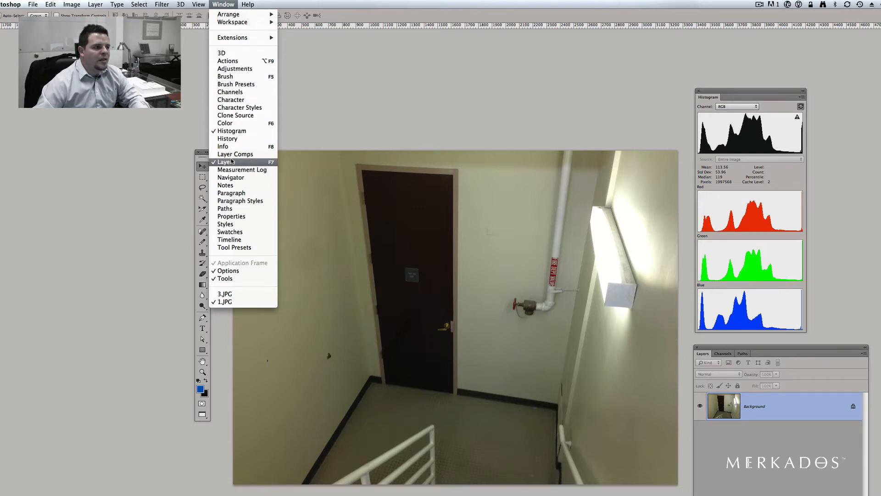
mouse_move(232, 130)
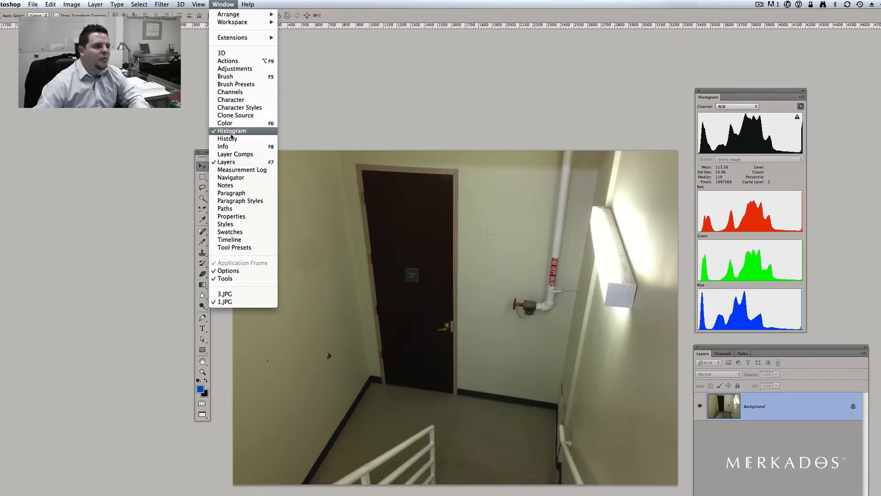
mouse_move(230, 99)
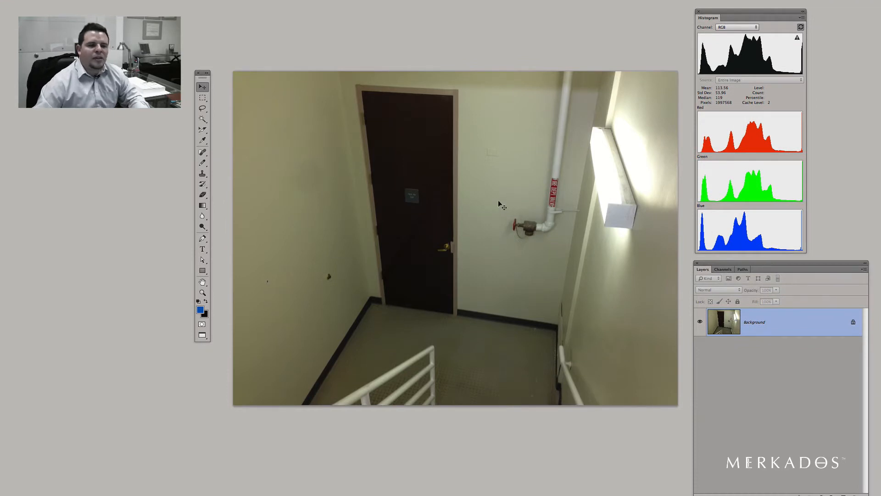
mouse_move(593, 196)
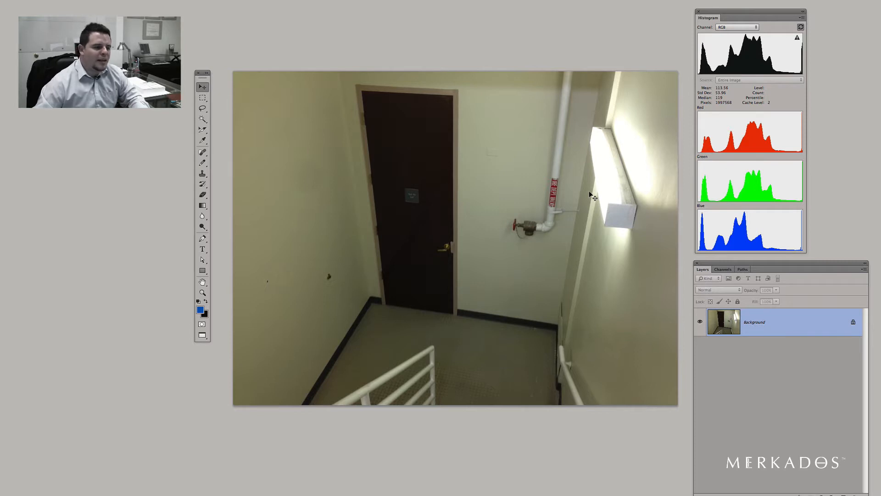
mouse_move(464, 249)
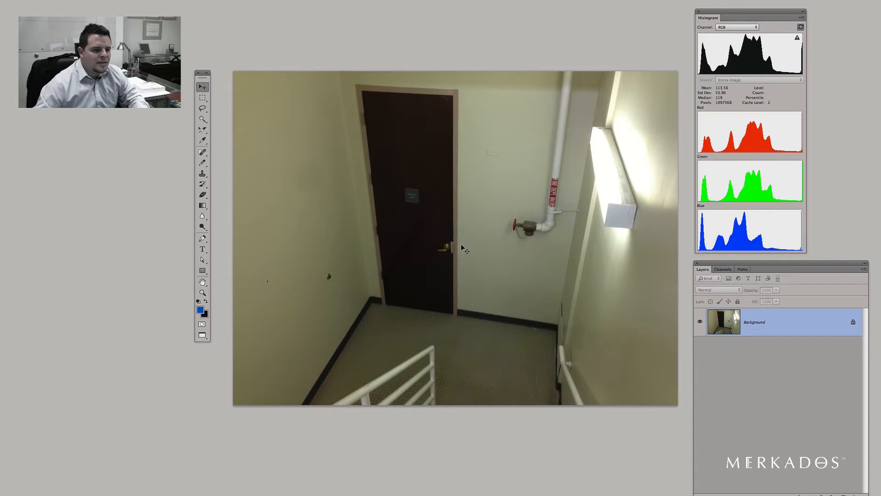
mouse_move(497, 242)
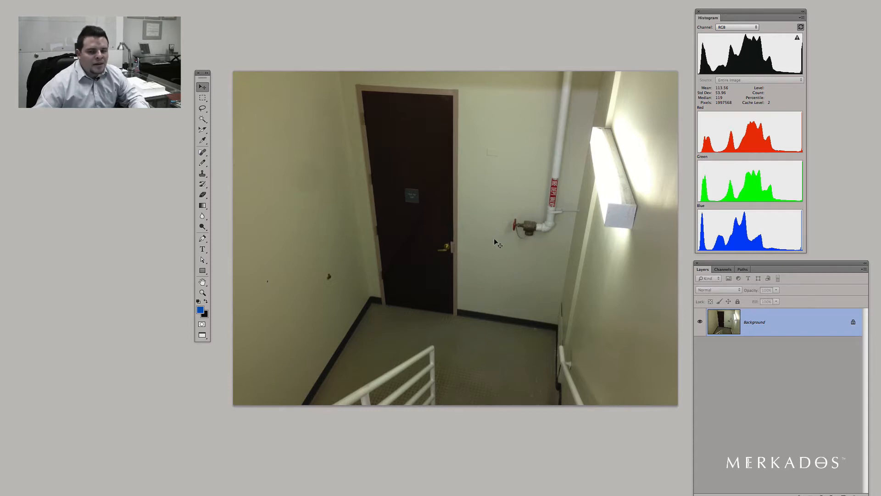
mouse_move(589, 274)
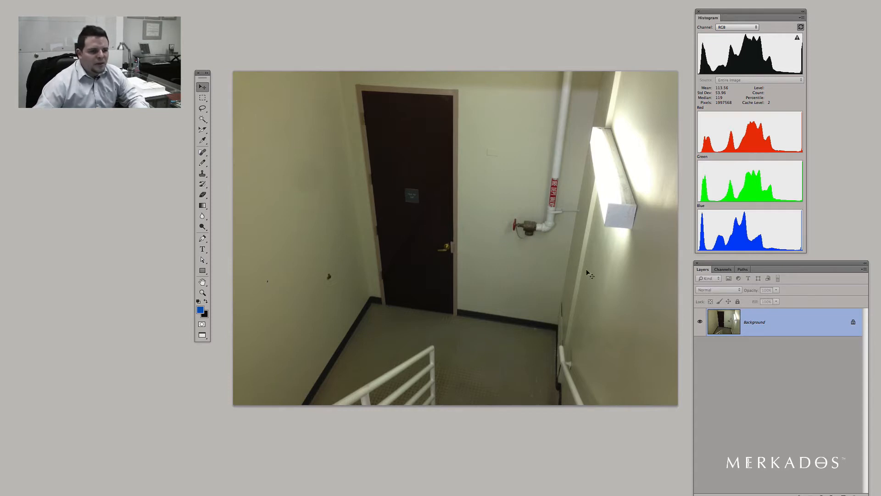
mouse_move(549, 281)
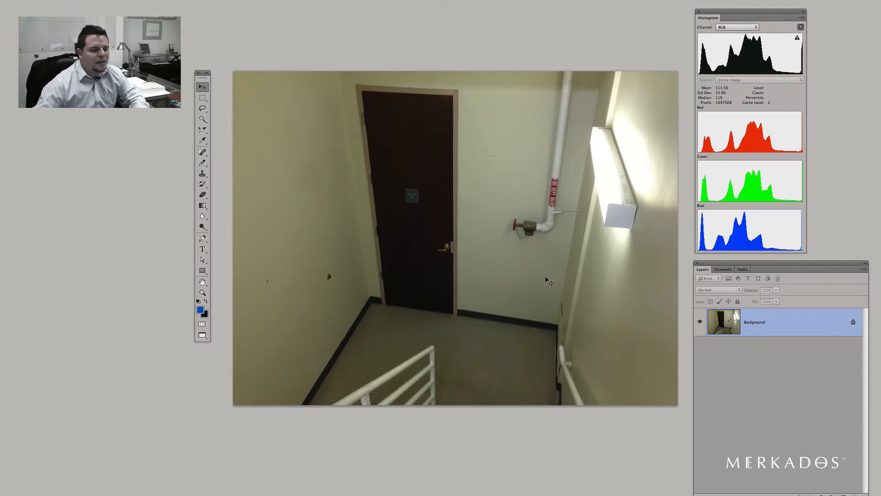
mouse_move(511, 291)
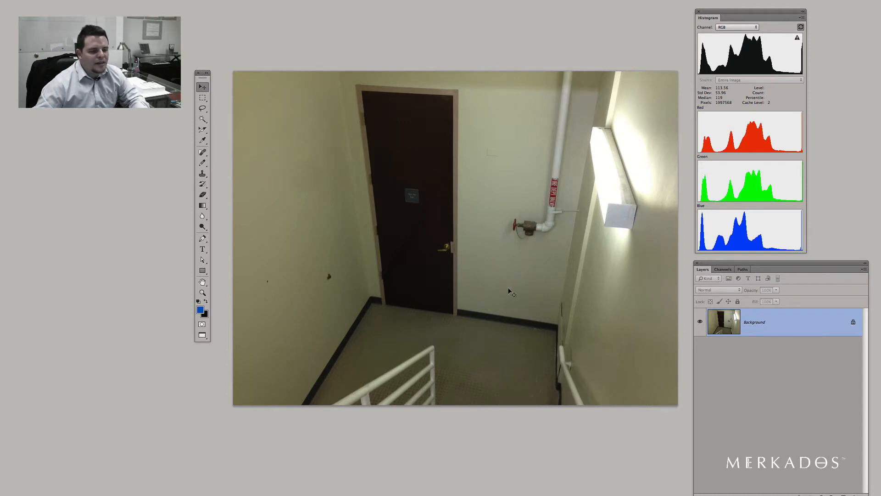
mouse_move(577, 308)
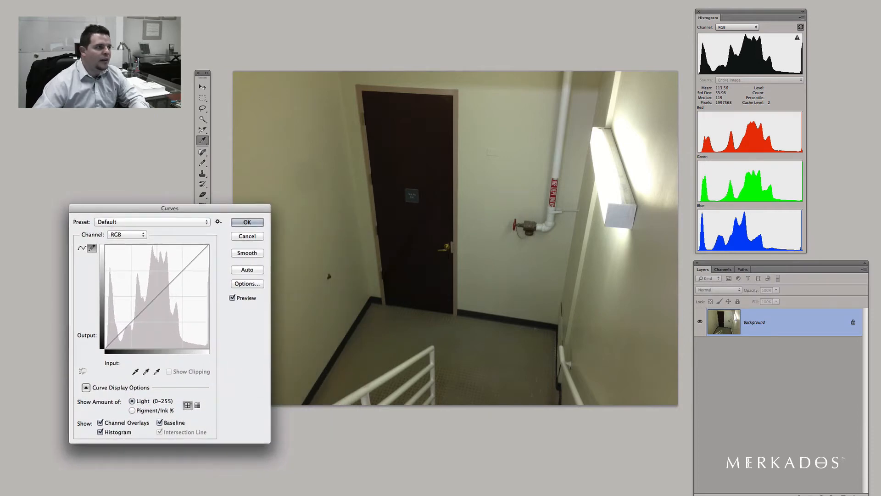
Step: Apply a Curves adjustment with the grey-point eyedropper to brighten the yellowish stairwell walls
click(308, 5)
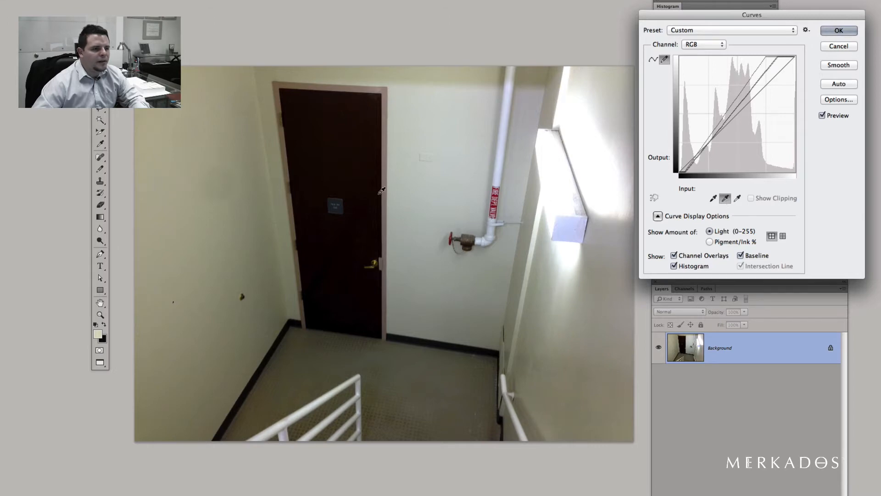
mouse_move(342, 205)
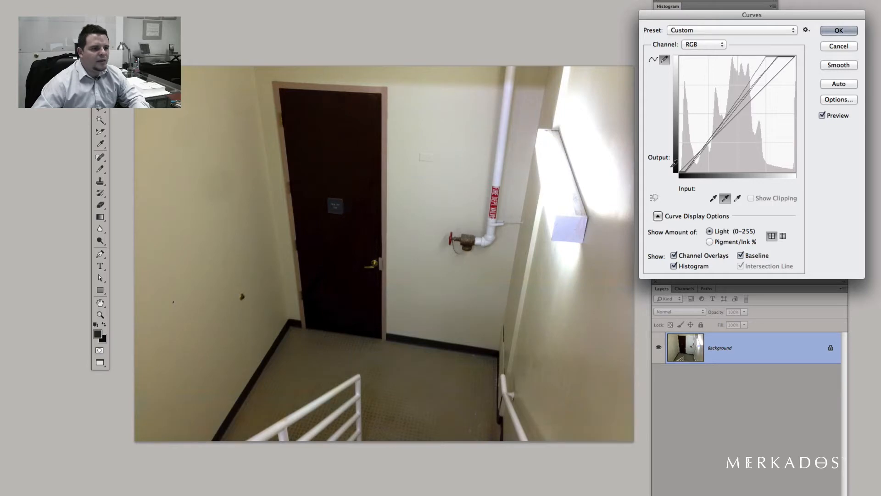
mouse_move(709, 91)
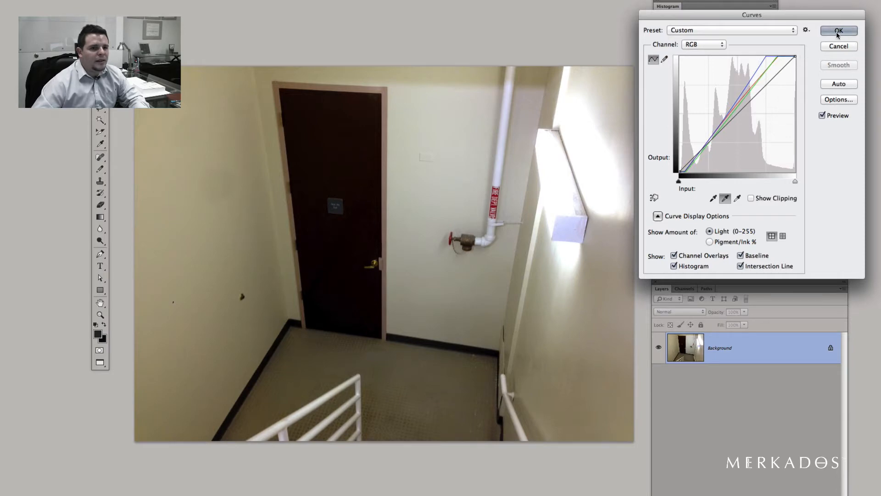
click(838, 30)
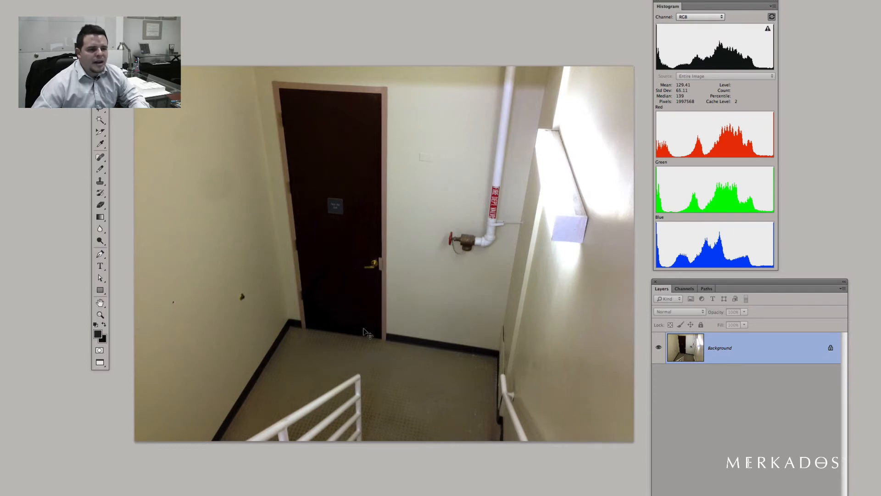
mouse_move(377, 319)
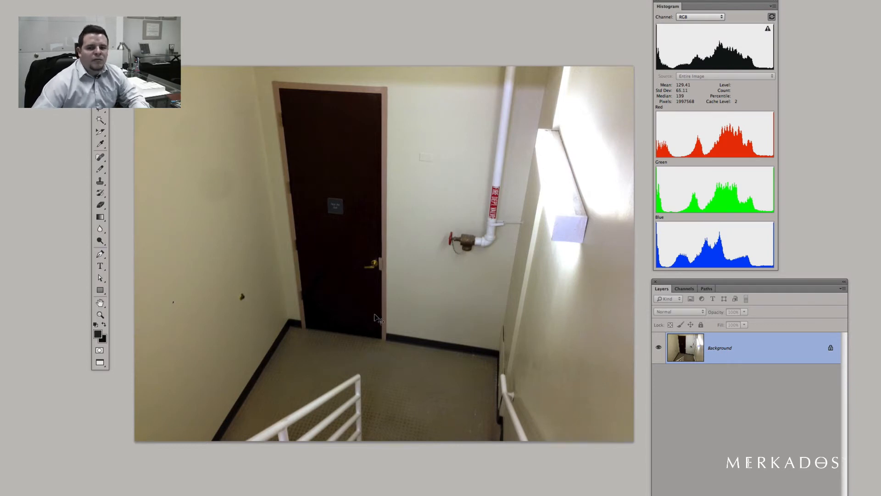
mouse_move(127, 179)
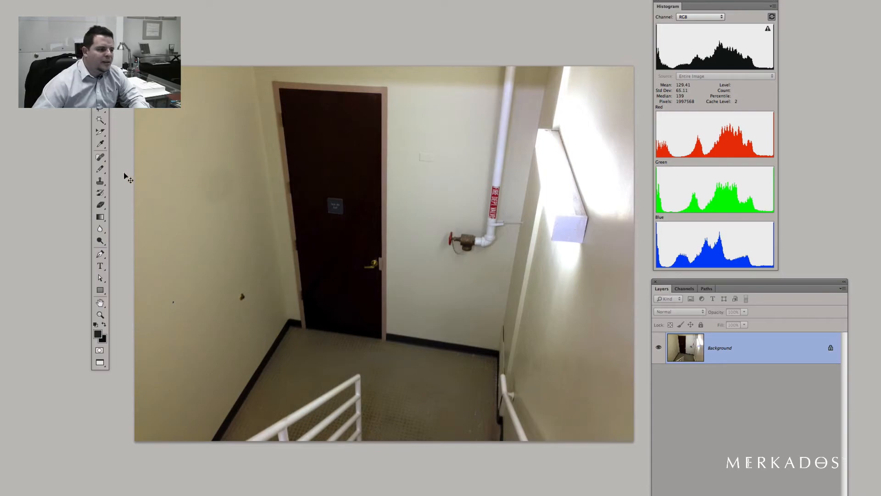
Step: Pick the Spot Healing tool for wall marks, then begin switching the photo to Lab colour mode
click(100, 158)
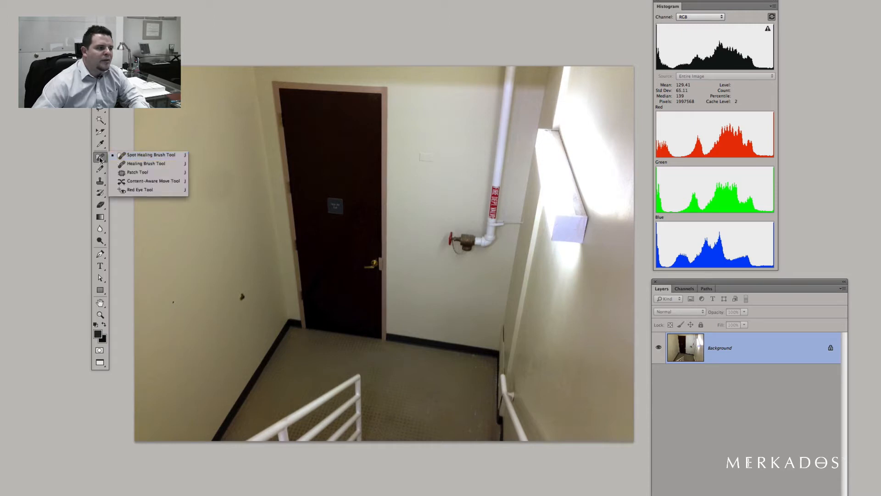
click(101, 157)
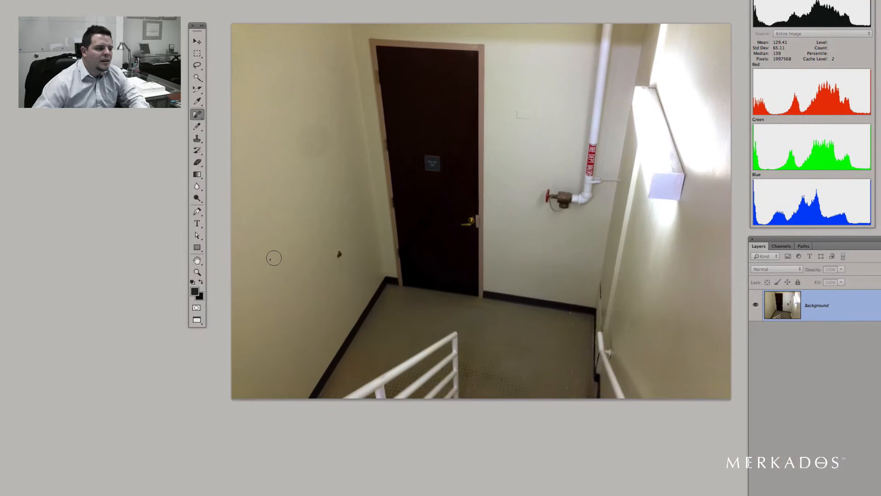
mouse_move(342, 253)
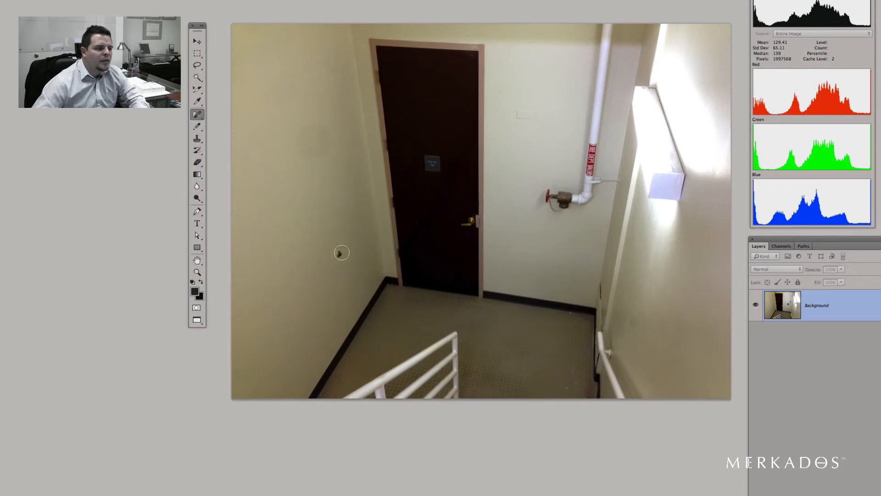
mouse_move(499, 131)
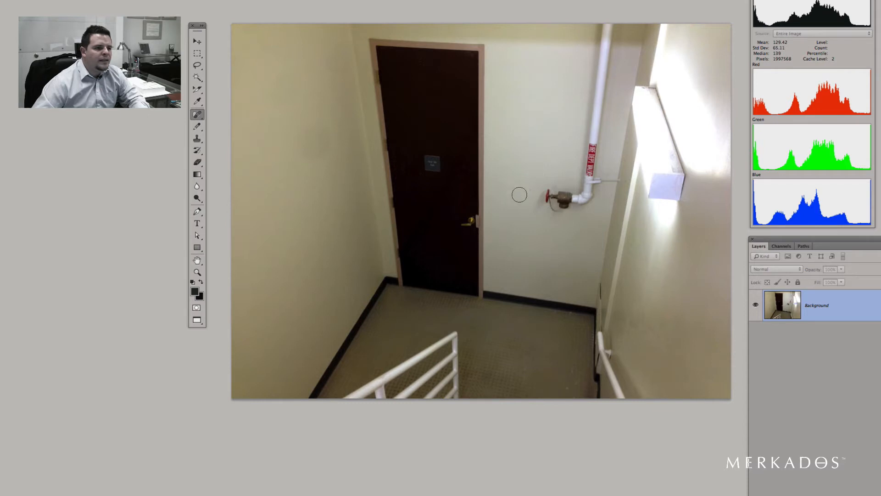
mouse_move(604, 273)
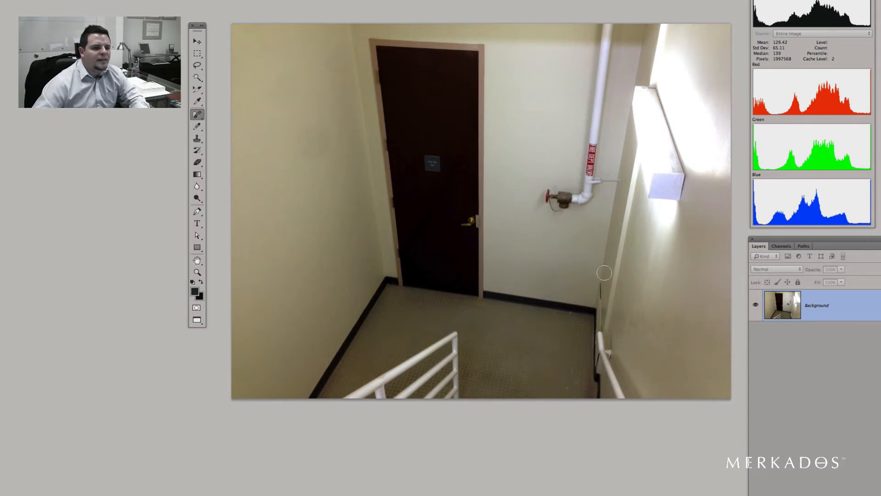
mouse_move(590, 283)
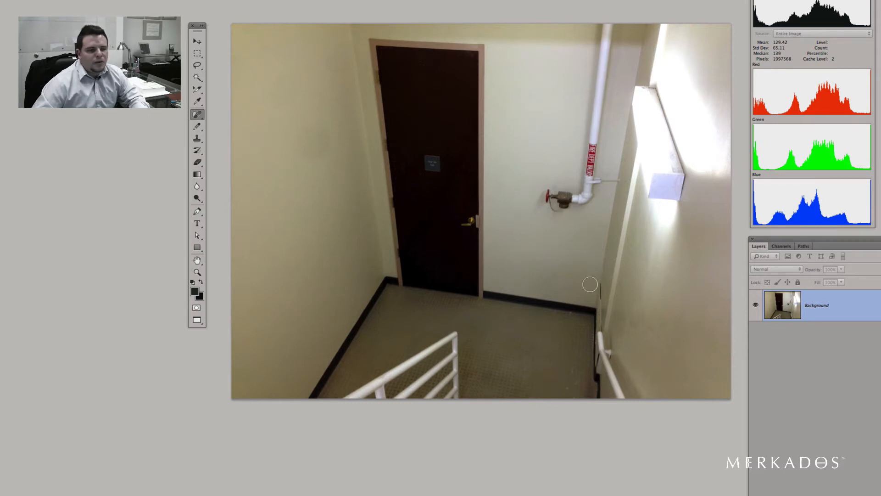
mouse_move(385, 154)
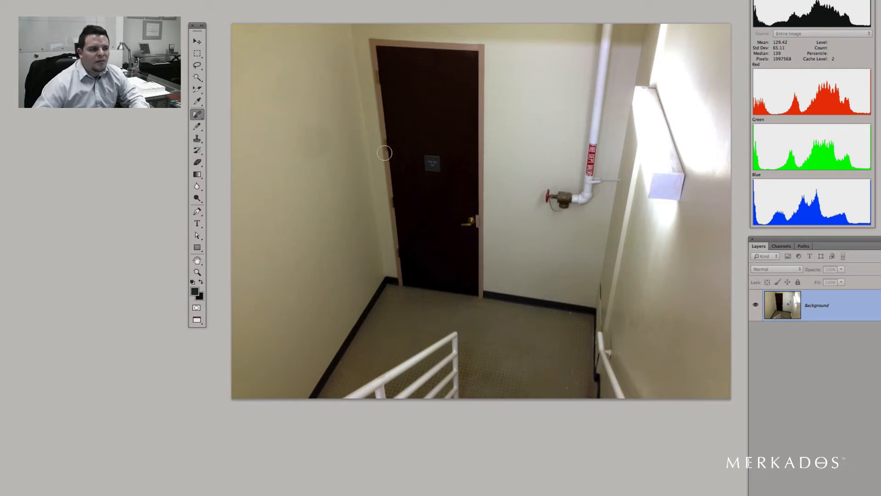
mouse_move(487, 307)
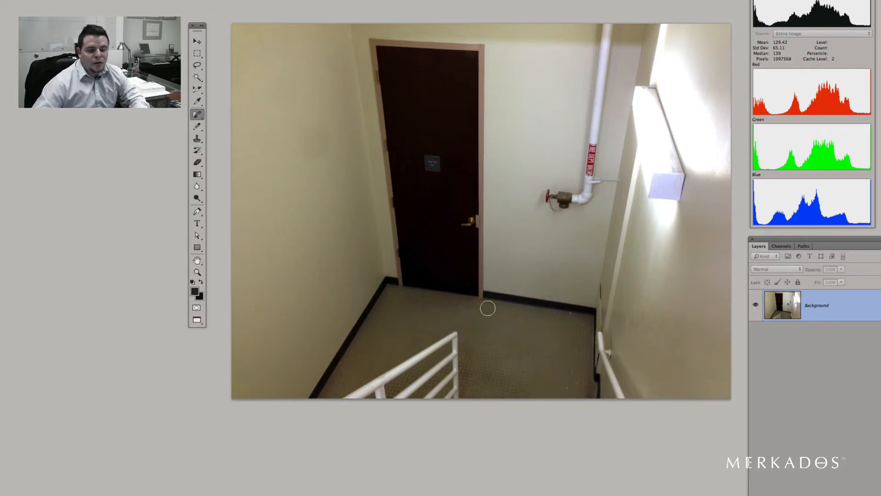
mouse_move(740, 272)
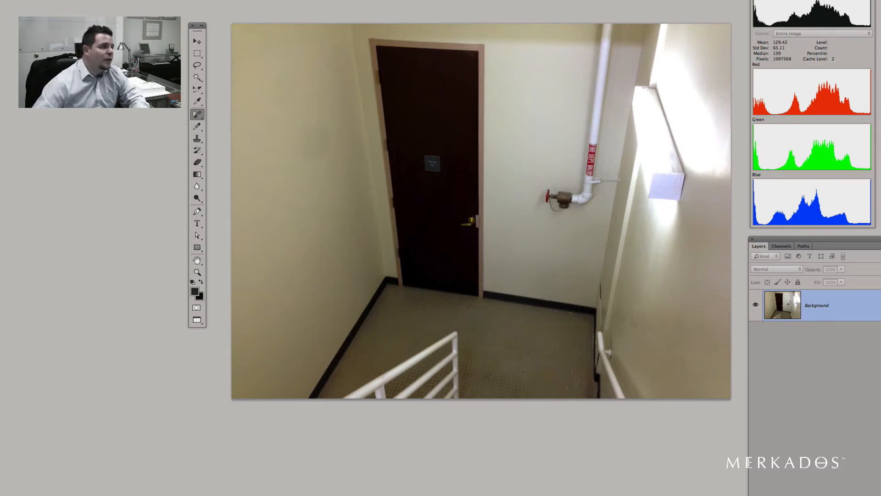
click(315, 5)
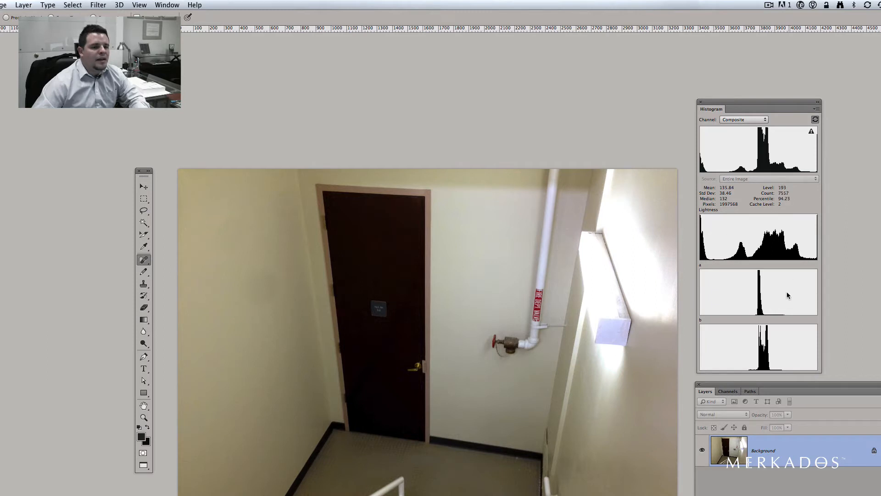
mouse_move(753, 296)
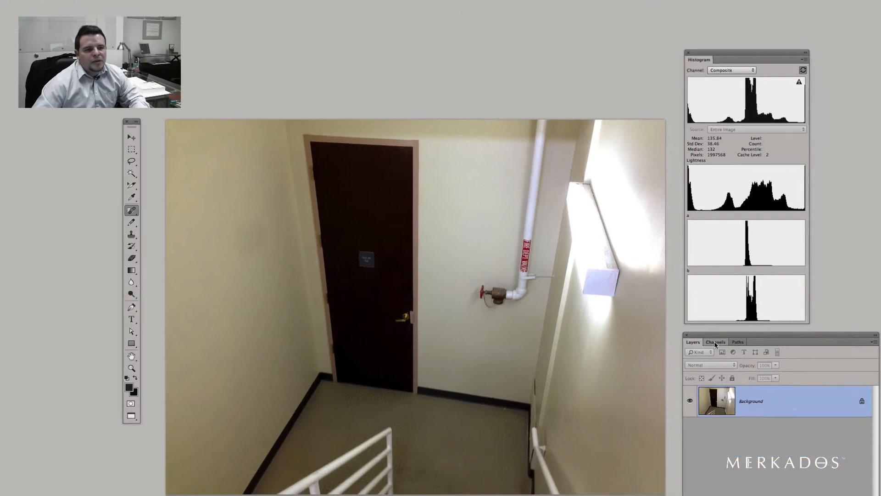
Step: Preview the a, Lightness and b channels in turn, then leave only Lightness shown
click(715, 341)
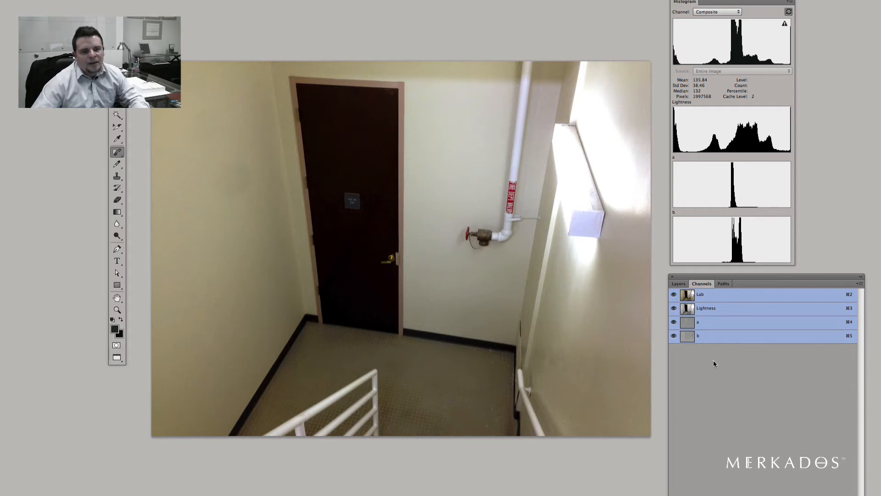
click(720, 321)
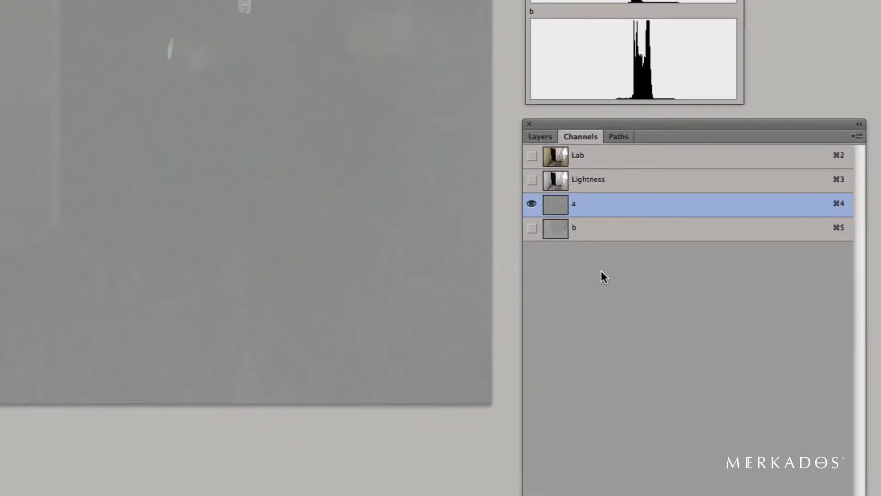
click(588, 179)
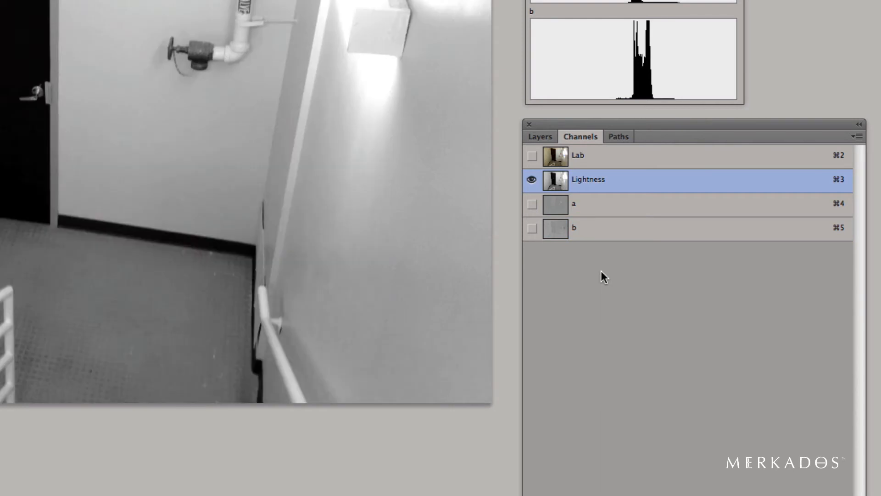
click(574, 203)
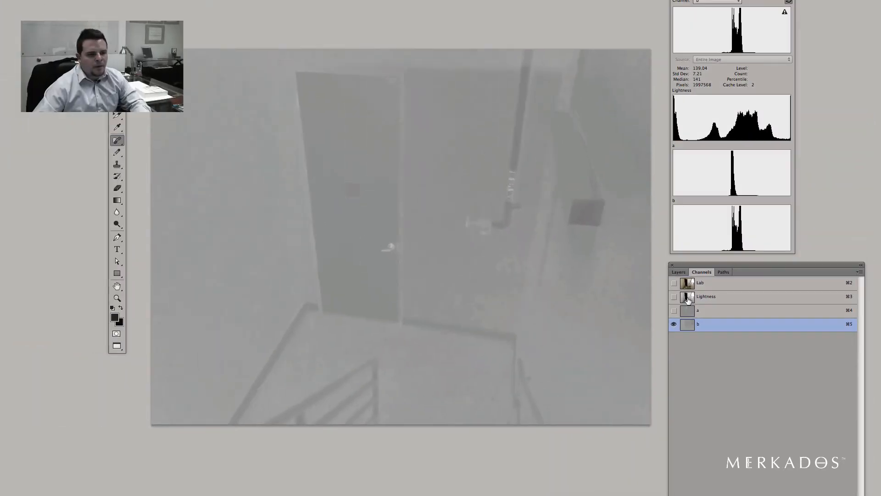
click(706, 296)
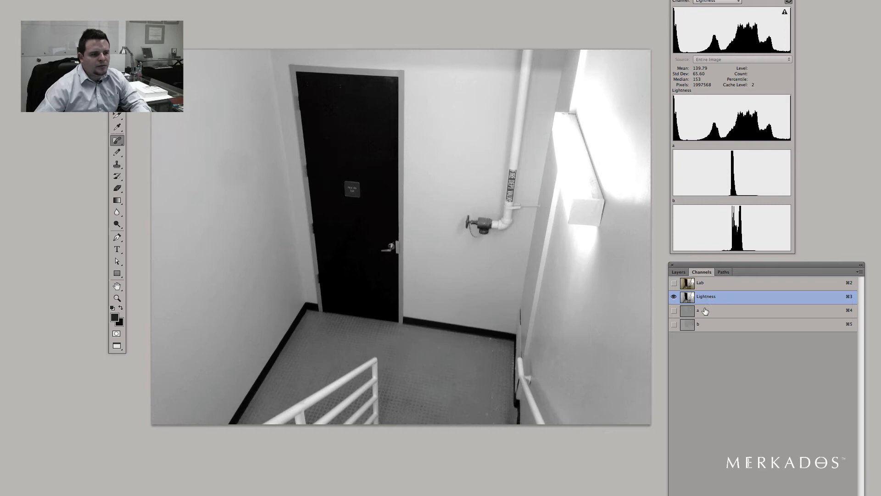
mouse_move(443, 196)
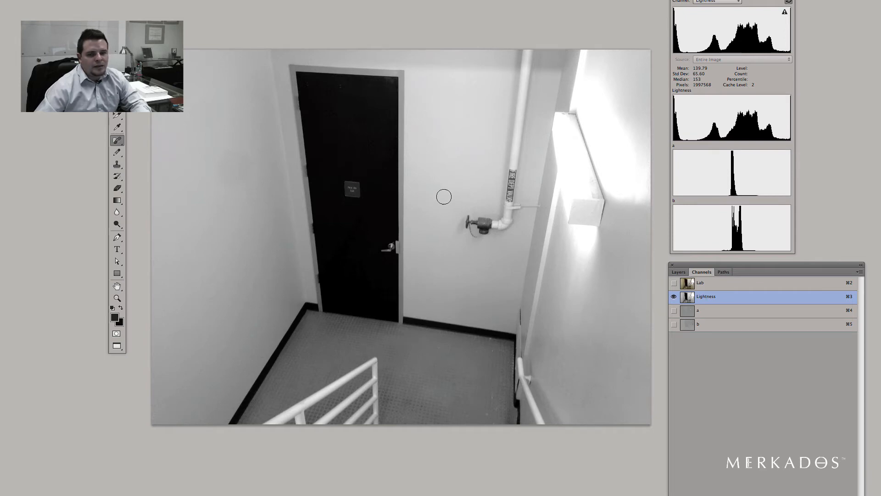
mouse_move(252, 136)
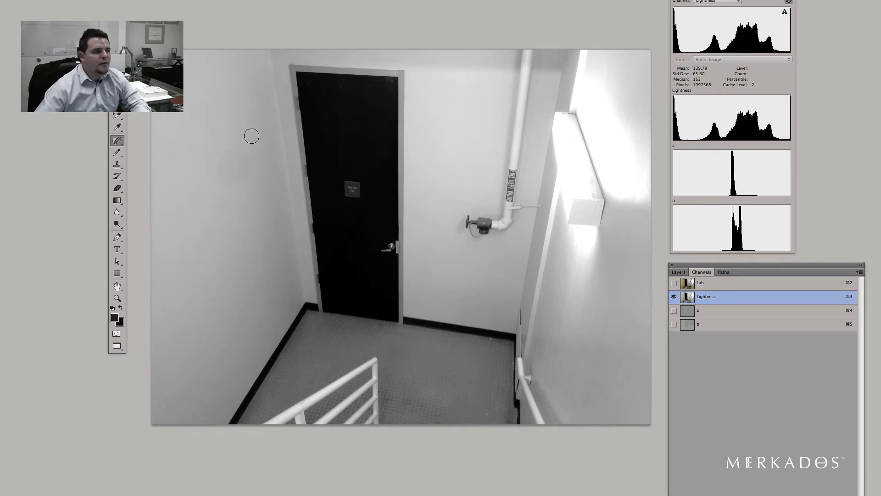
Step: Run Reduce Noise on the Lightness channel with strength 8, 60% preserved and 4% sharpened detail
click(291, 6)
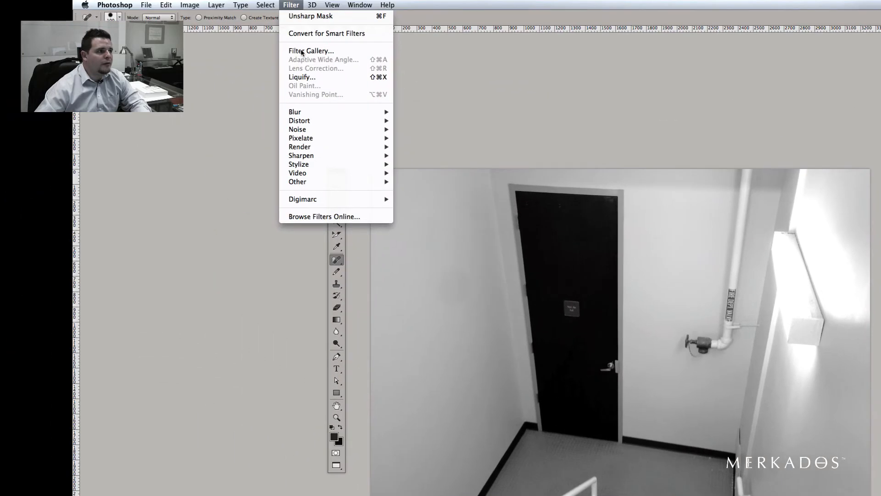
mouse_move(297, 129)
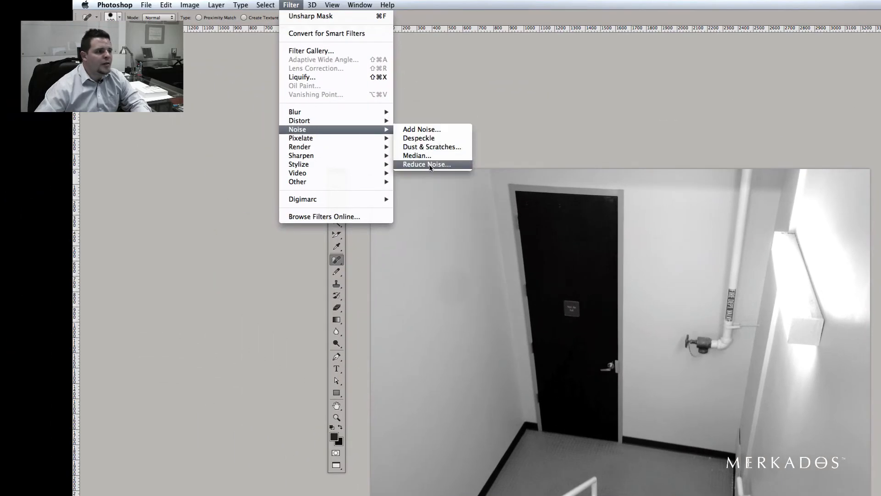
click(426, 164)
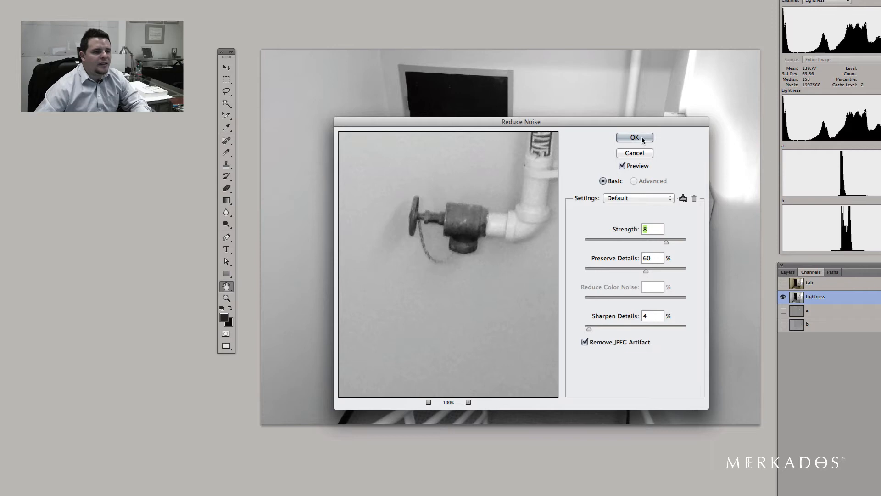
mouse_move(608, 350)
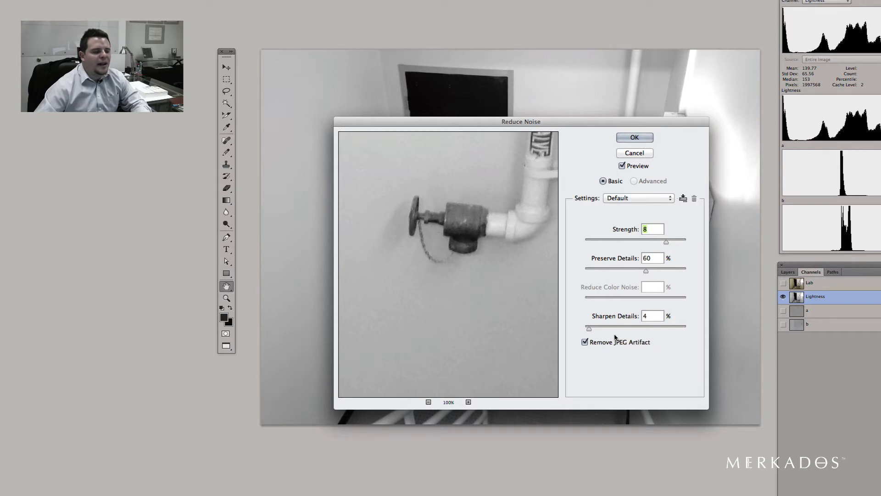
mouse_move(617, 149)
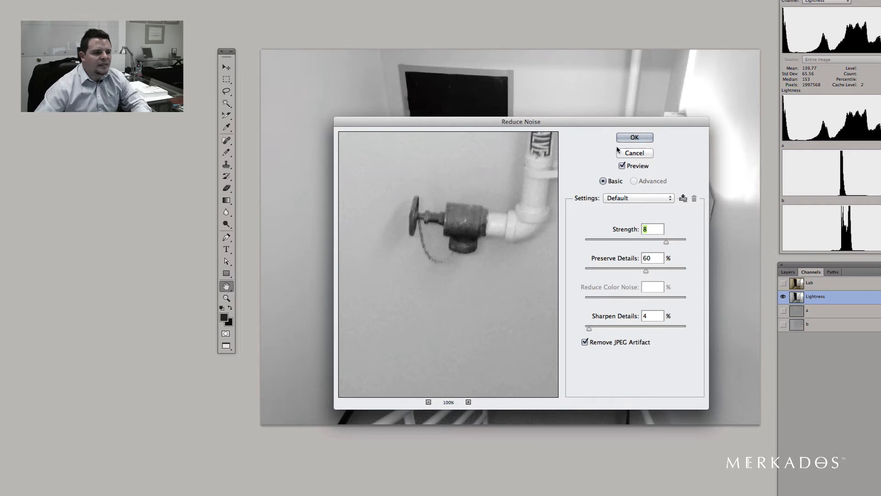
click(634, 137)
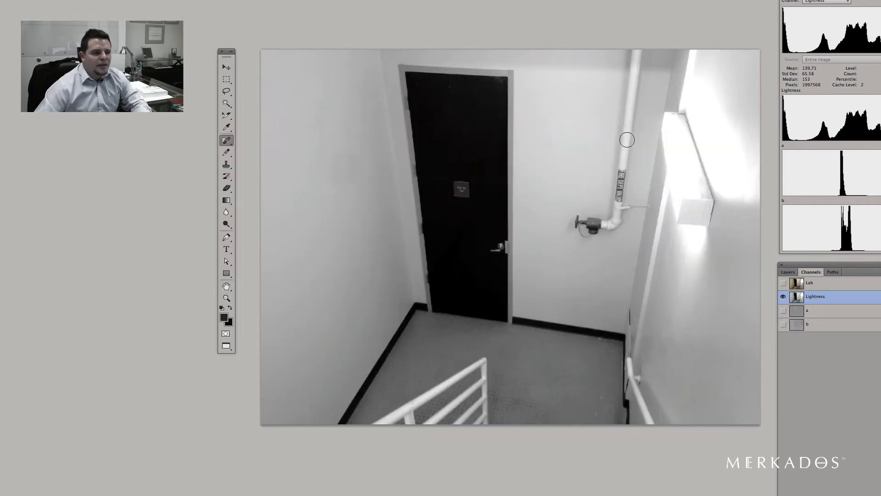
mouse_move(367, 116)
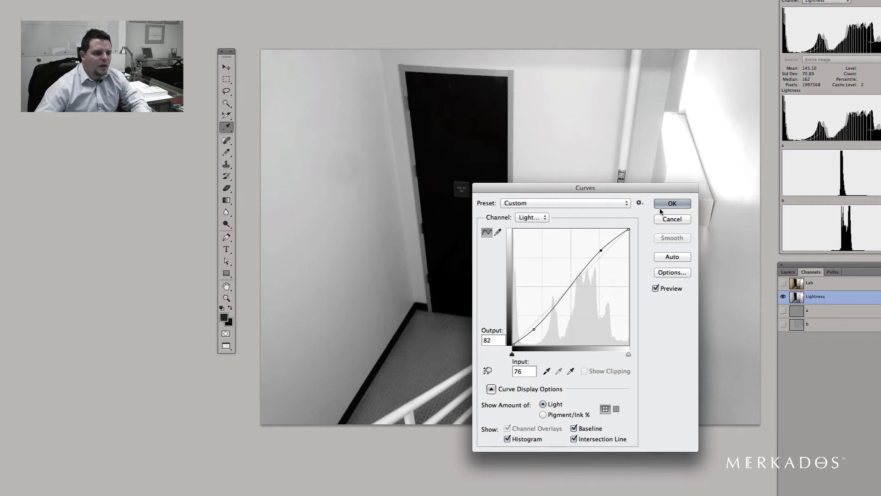
Step: Apply a gentle S-shaped contrast curve to the Lightness channel
click(672, 203)
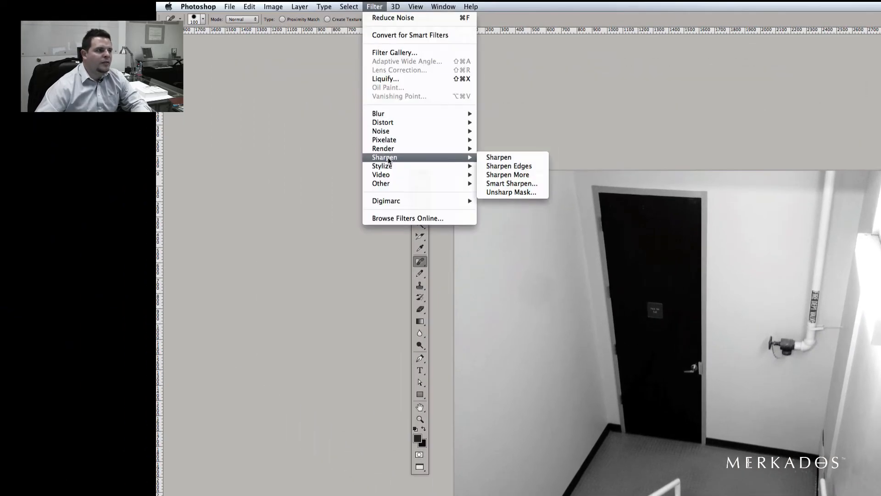
Step: Sharpen the Lightness channel with Unsharp Mask at 124%, radius 1.6 px, threshold 10
click(510, 192)
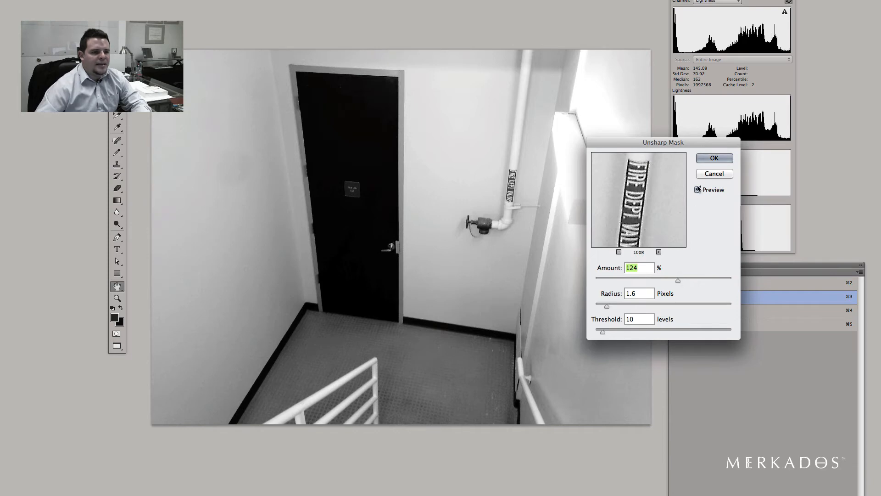
click(714, 158)
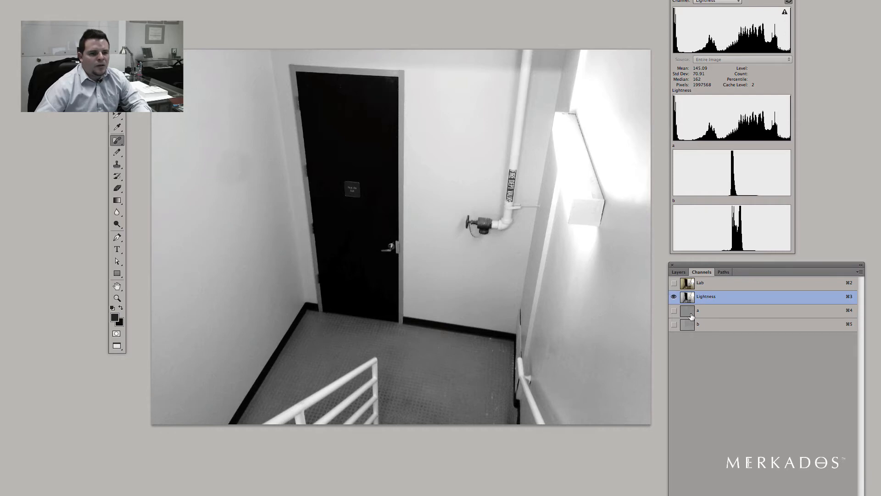
mouse_move(700, 284)
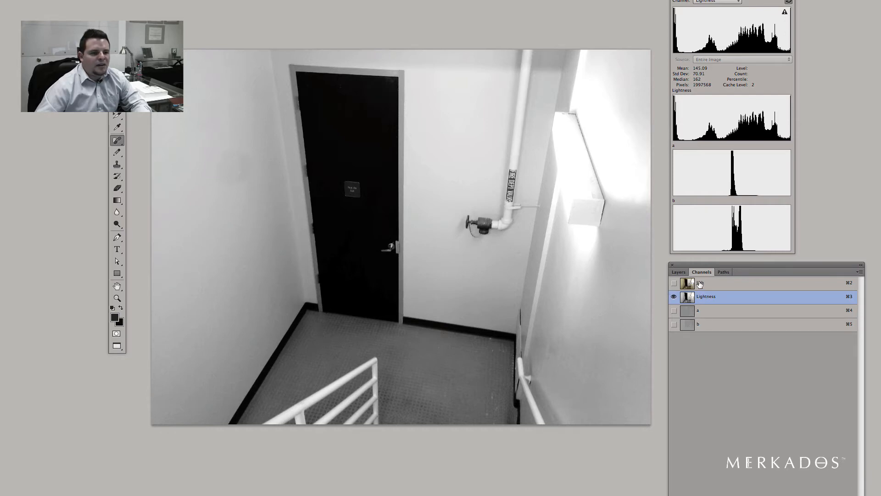
Step: Compare the a channel against the full-colour composite, ending on the composite
click(706, 282)
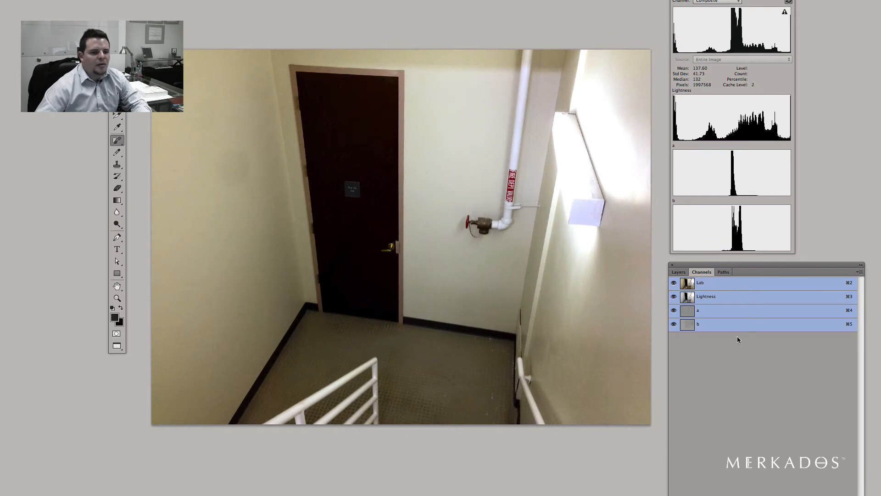
click(697, 311)
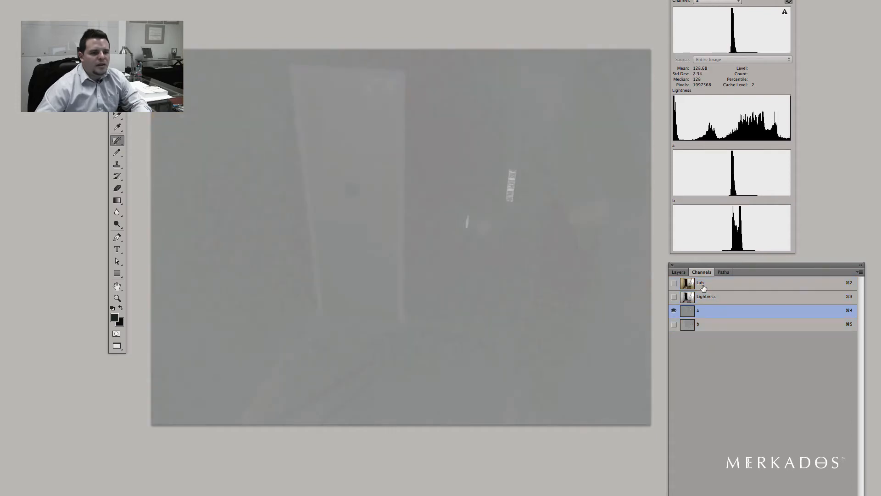
click(700, 282)
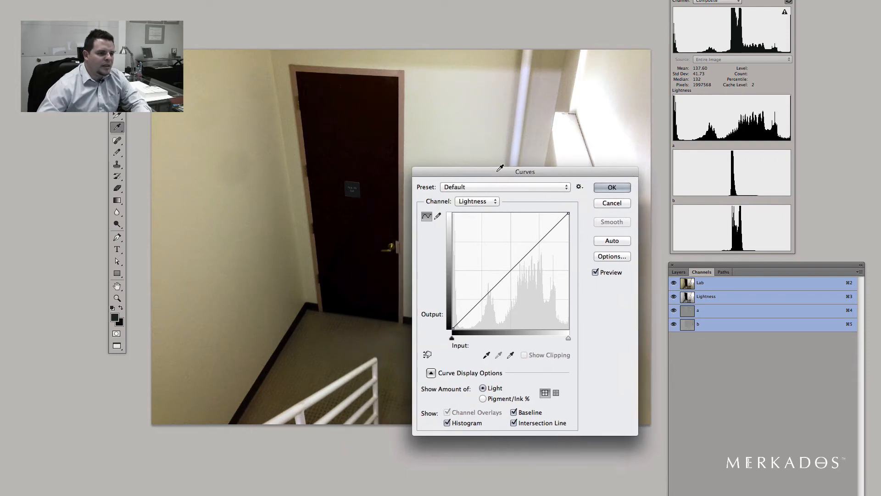
Step: Steepen the a and b channel curves and apply them for richer yellow–blue colour
click(476, 201)
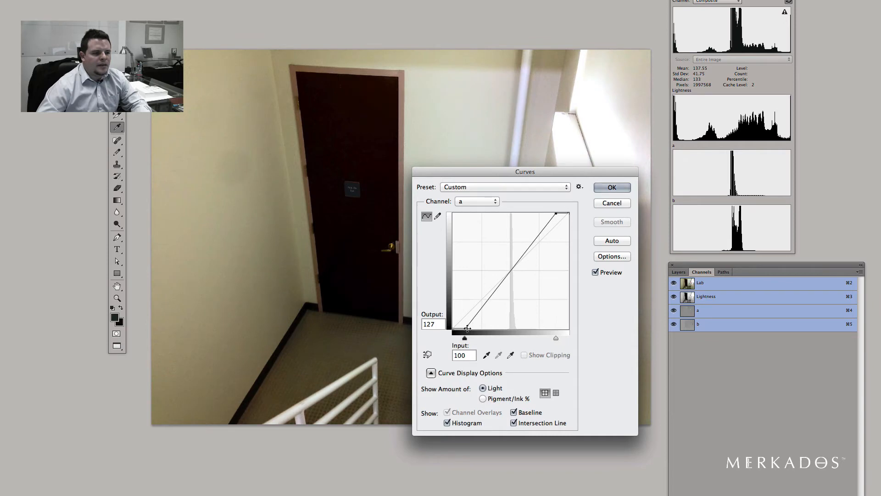
mouse_move(556, 212)
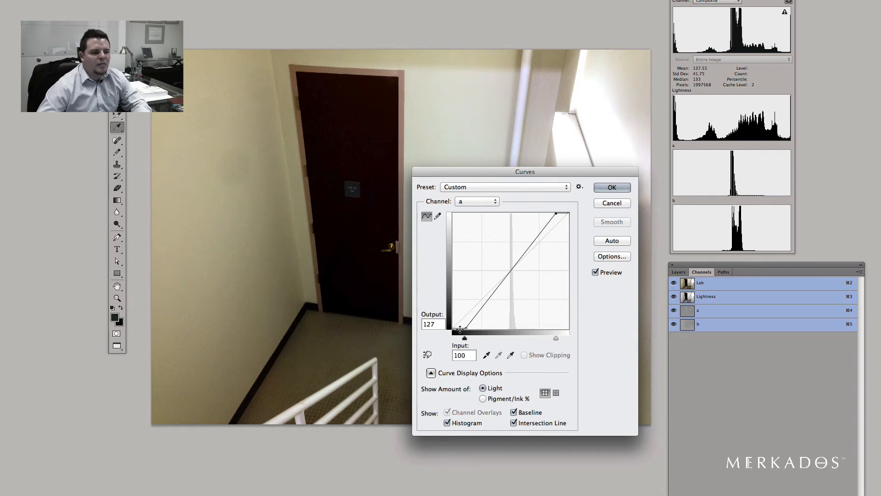
mouse_move(517, 292)
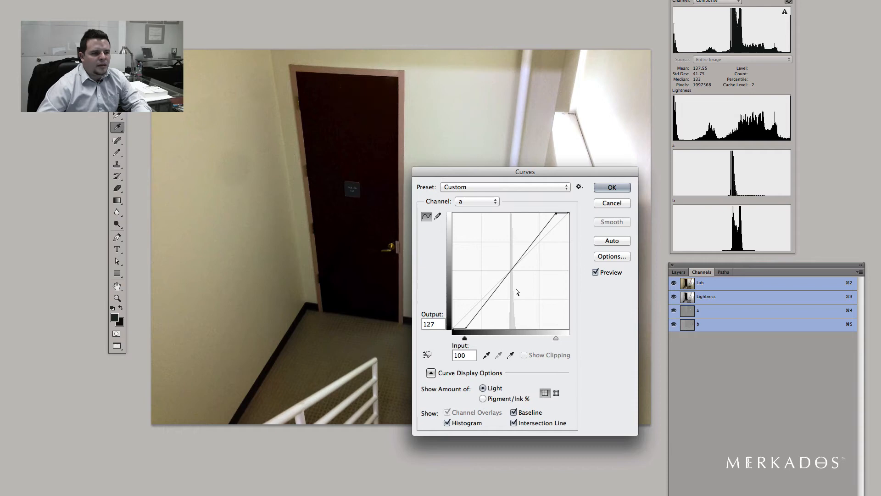
mouse_move(470, 211)
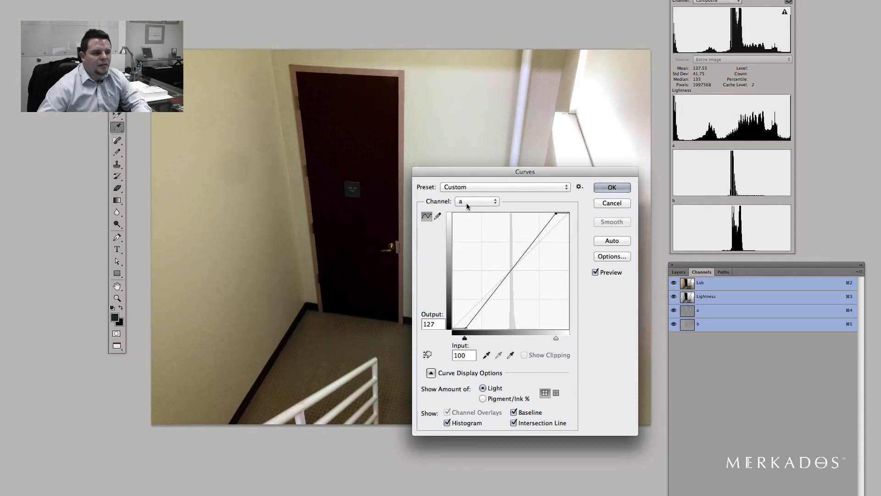
click(477, 201)
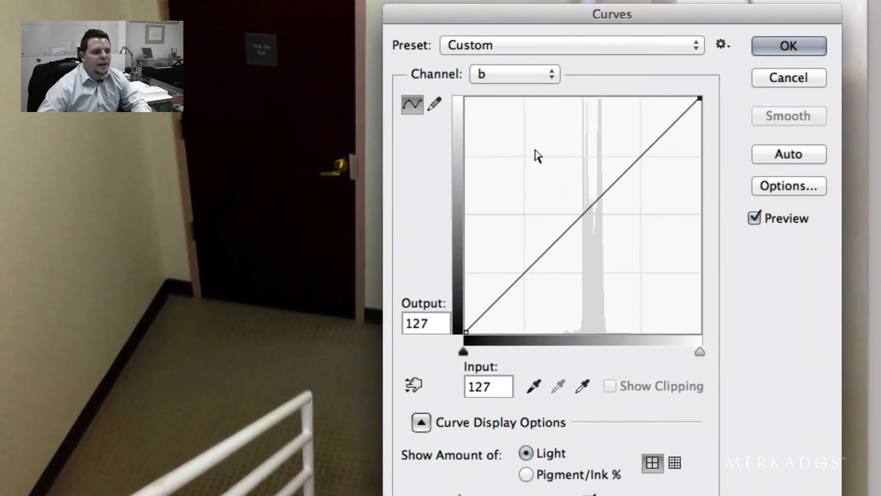
mouse_move(511, 262)
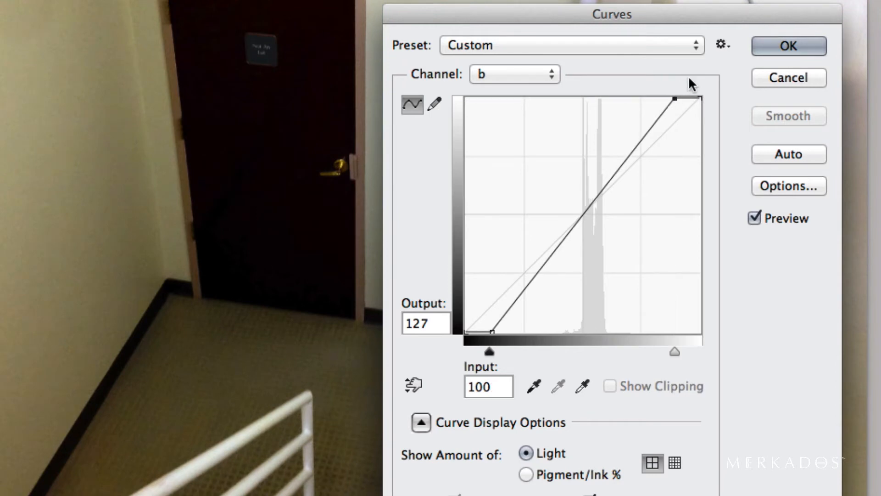
click(787, 46)
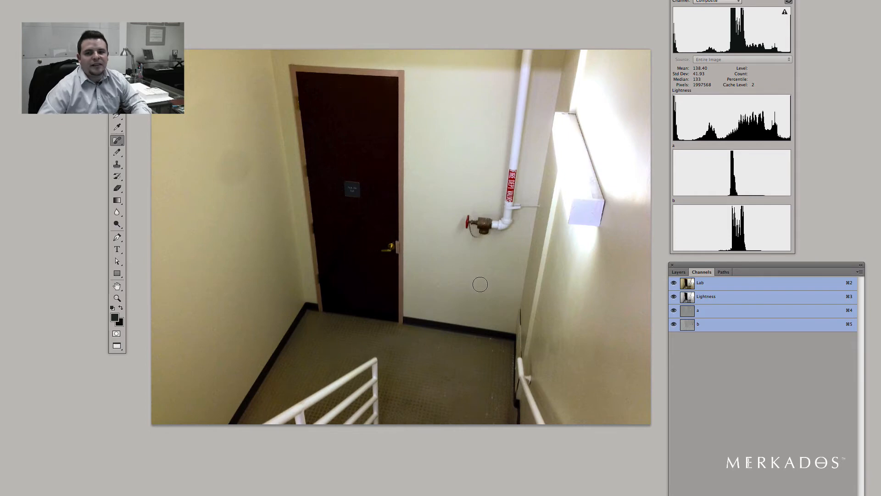
mouse_move(645, 295)
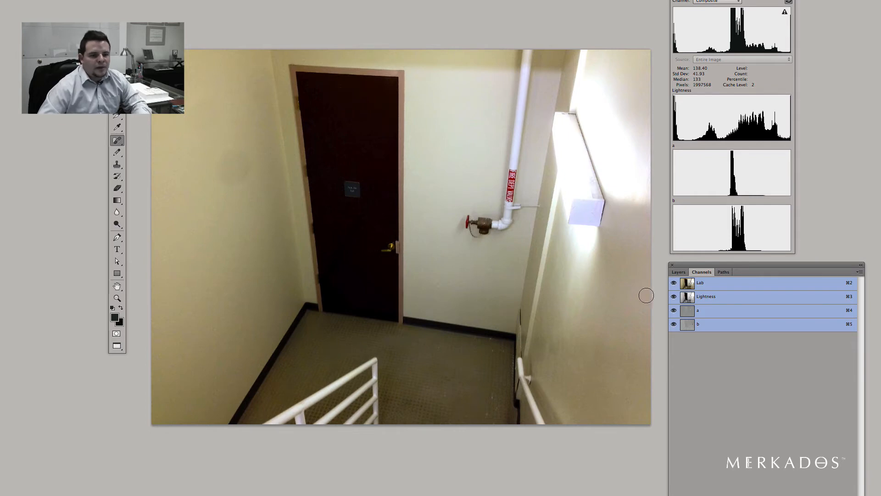
mouse_move(20, 14)
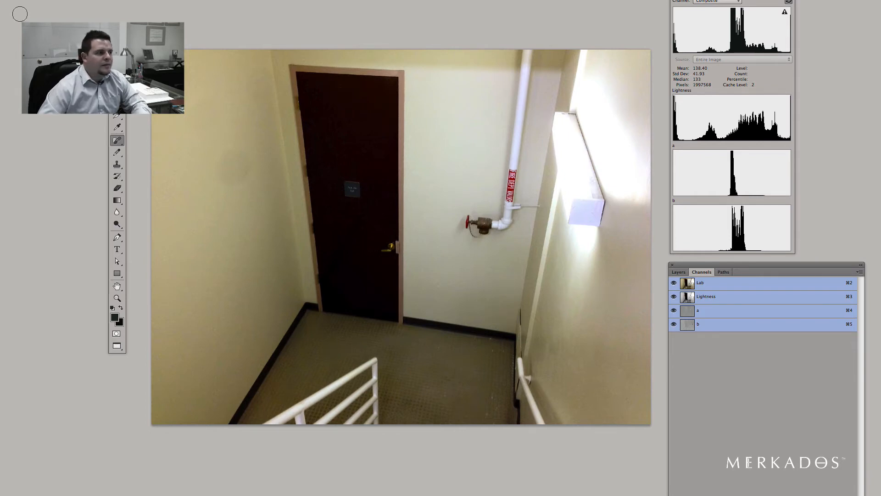
Step: Convert the stairwell photo back to RGB Color from the Image menu
click(284, 5)
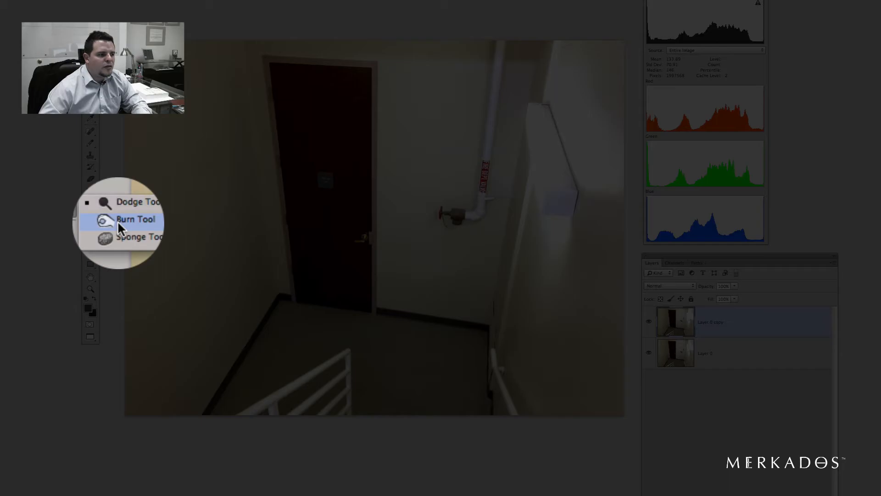
Step: Select the Burn Tool to darken the upper-left stairwell wall on Layer 0 copy
click(135, 219)
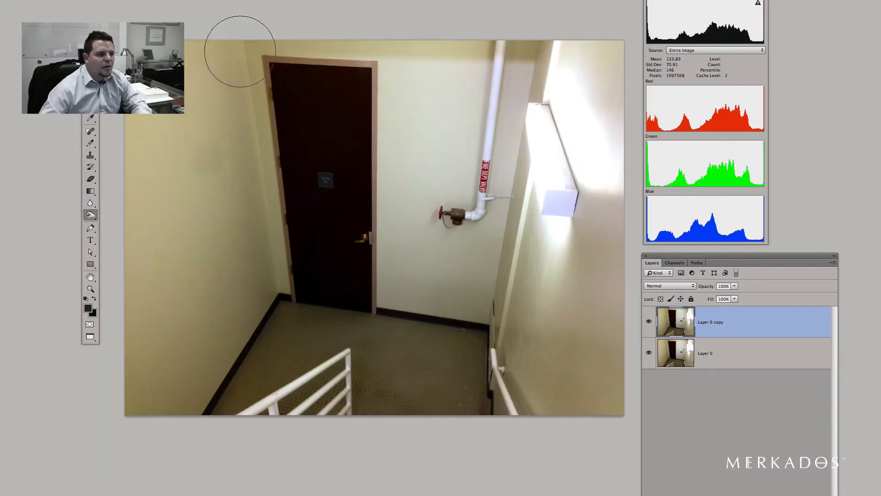
mouse_move(130, 411)
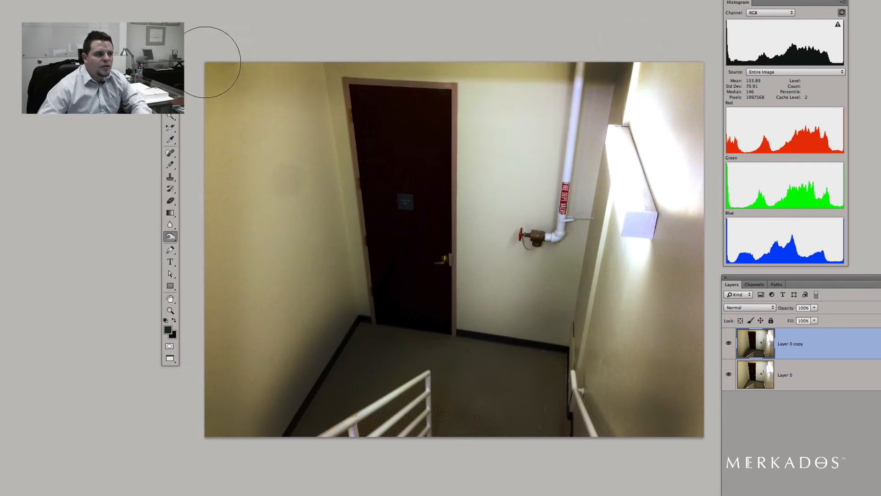
mouse_move(672, 194)
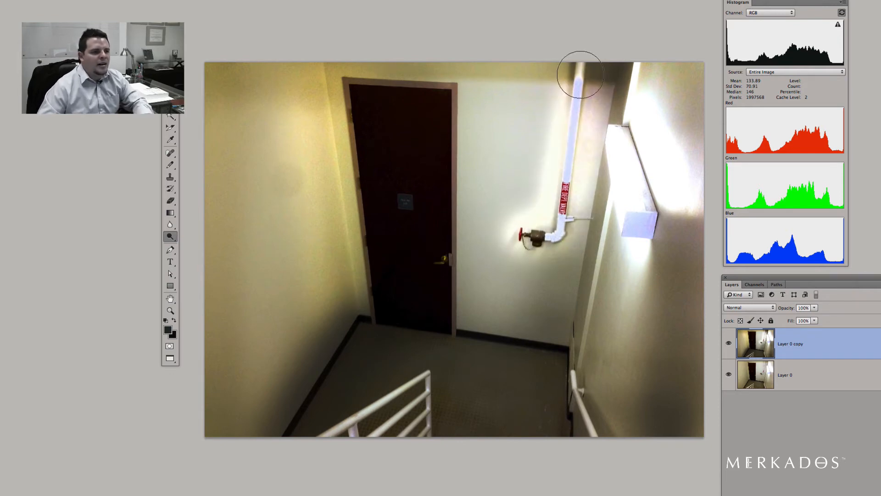
mouse_move(536, 74)
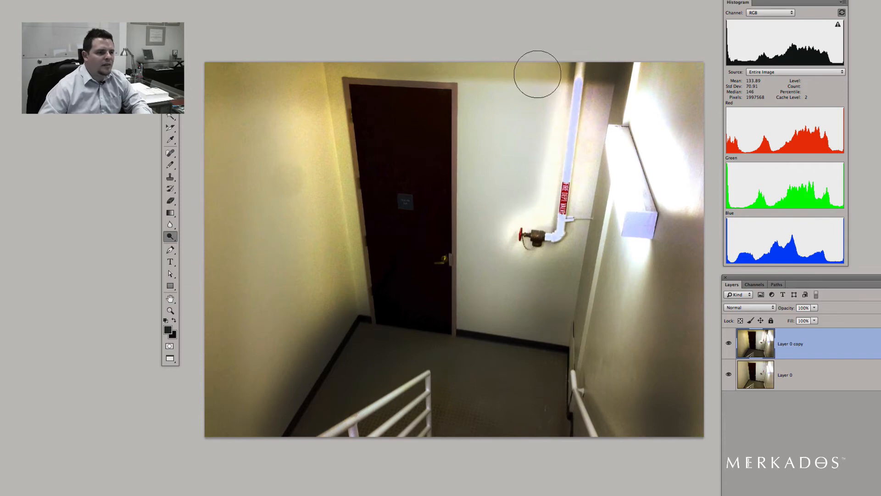
mouse_move(577, 118)
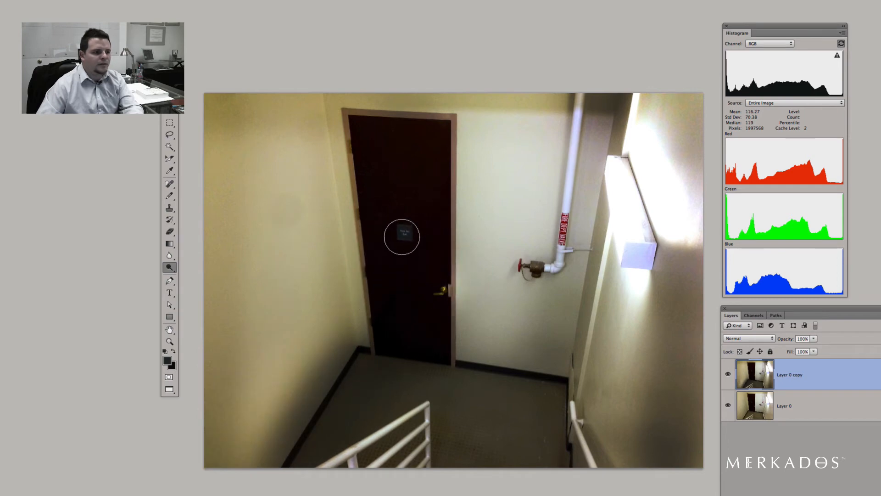
mouse_move(638, 229)
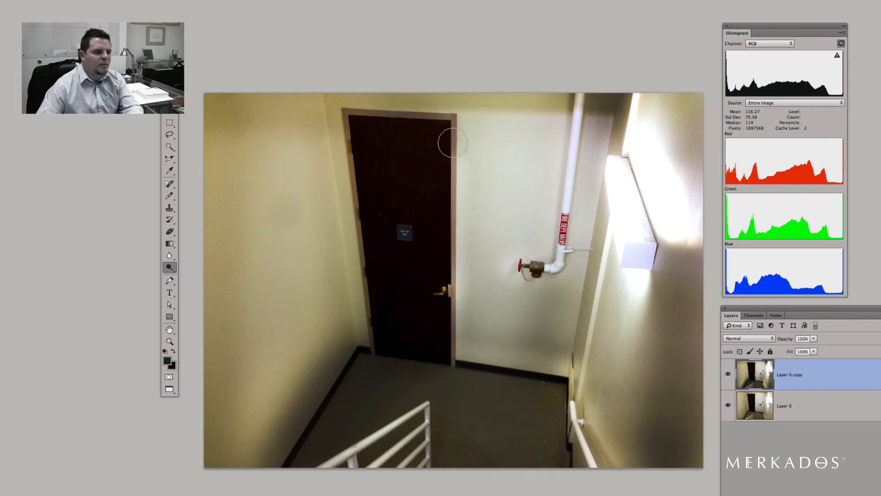
mouse_move(349, 118)
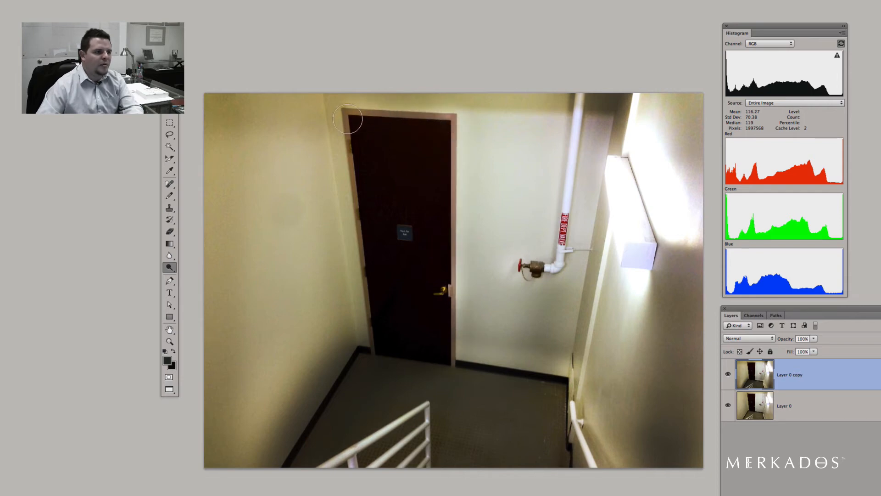
mouse_move(521, 383)
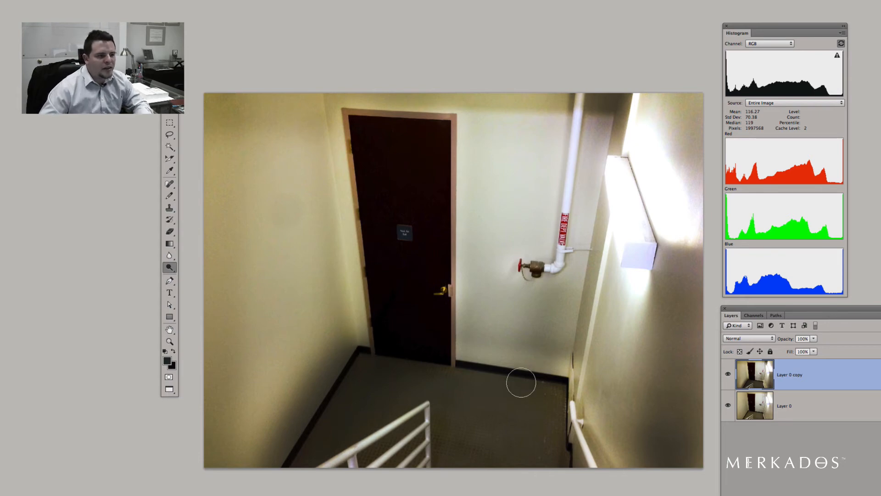
mouse_move(525, 236)
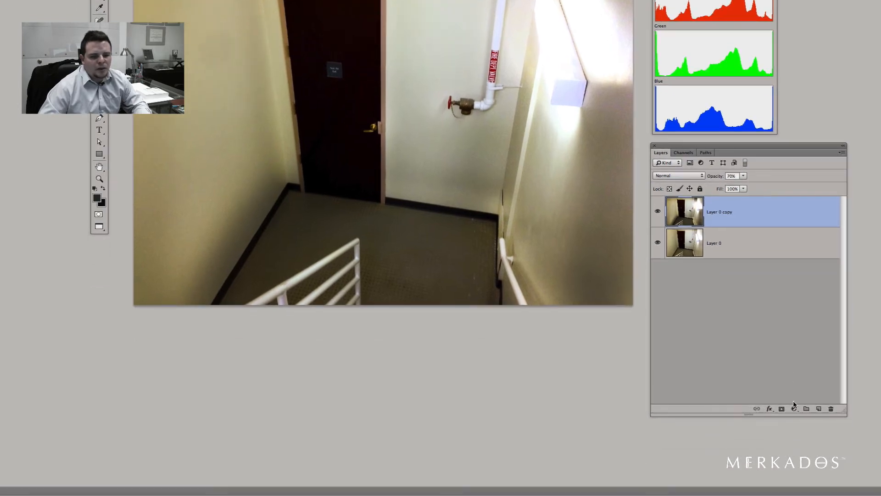
Step: Add a Photo Filter adjustment layer above the dodged-and-burned copy
click(794, 409)
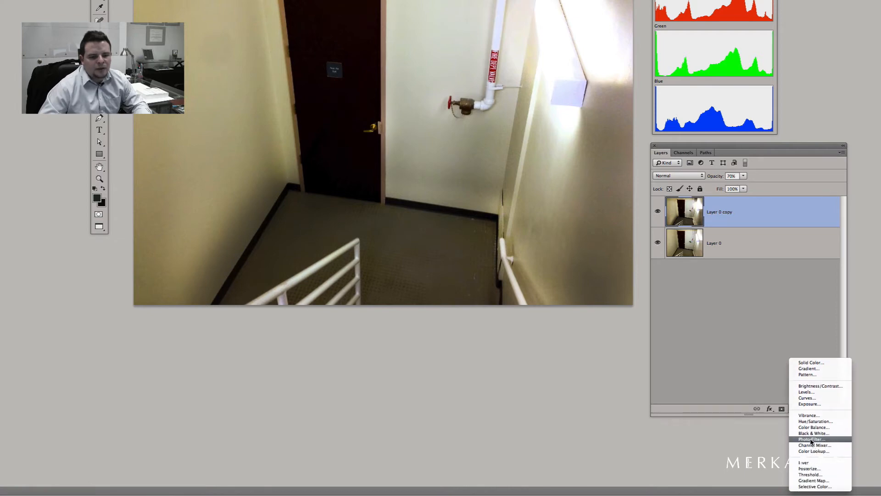
click(810, 439)
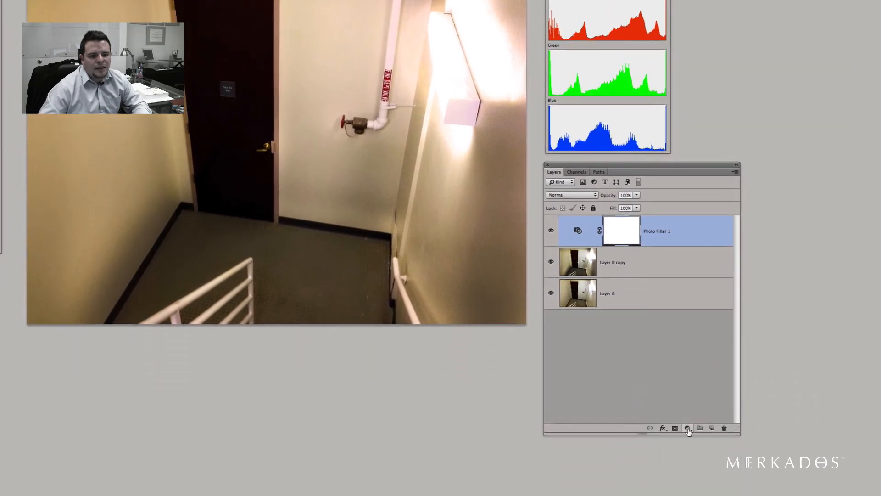
Step: Add a Gradient Fill layer using the Vignette – Black gradient
click(687, 429)
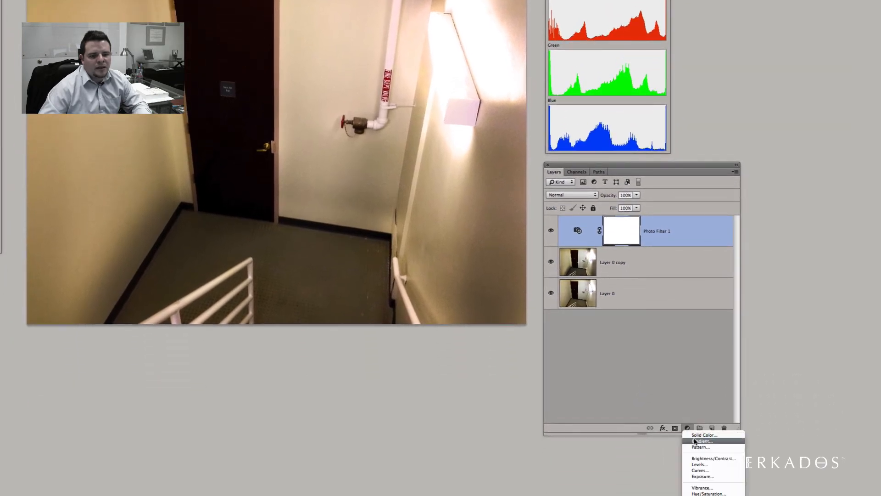
click(701, 441)
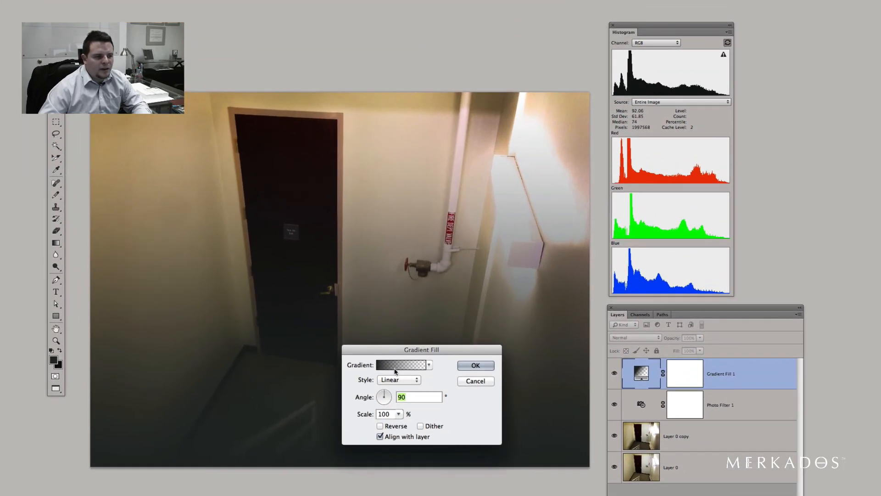
click(400, 365)
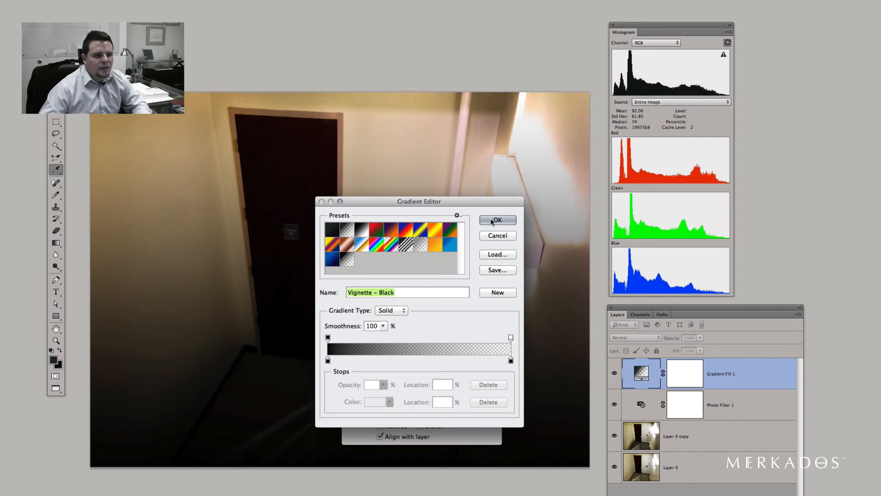
click(497, 219)
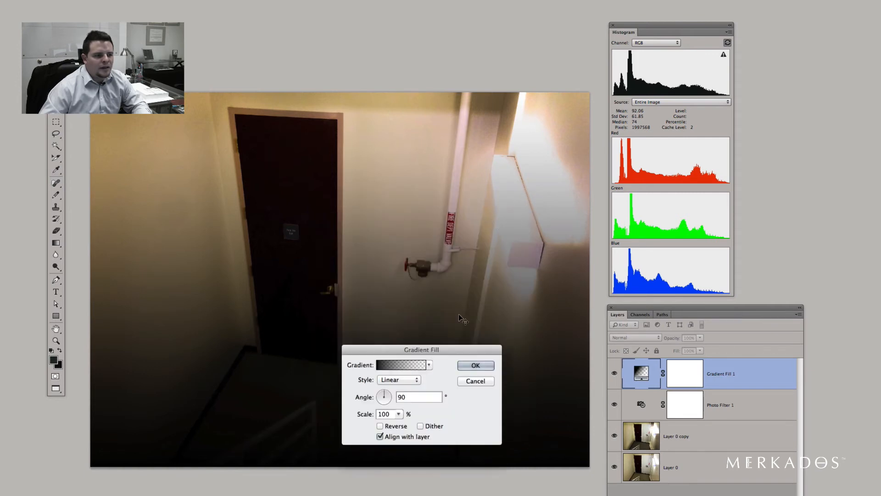
Step: Make the gradient radial and reversed at 176% scale so the edges darken, and confirm
click(397, 379)
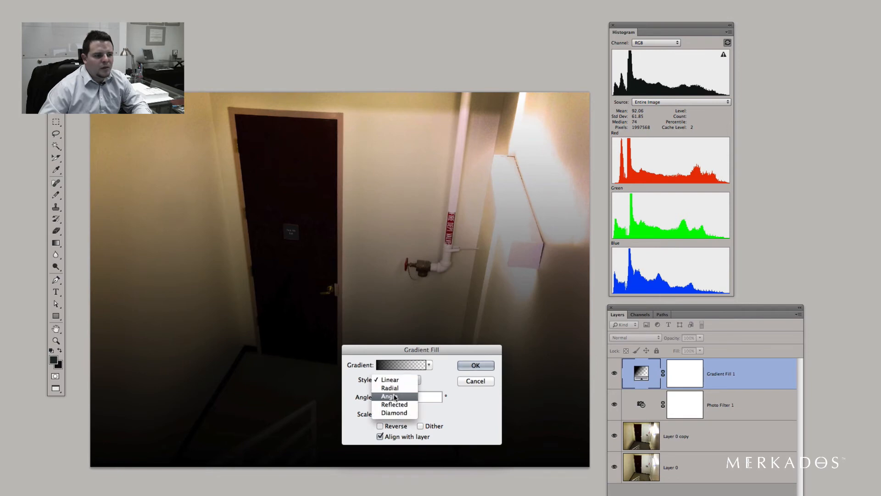
click(389, 387)
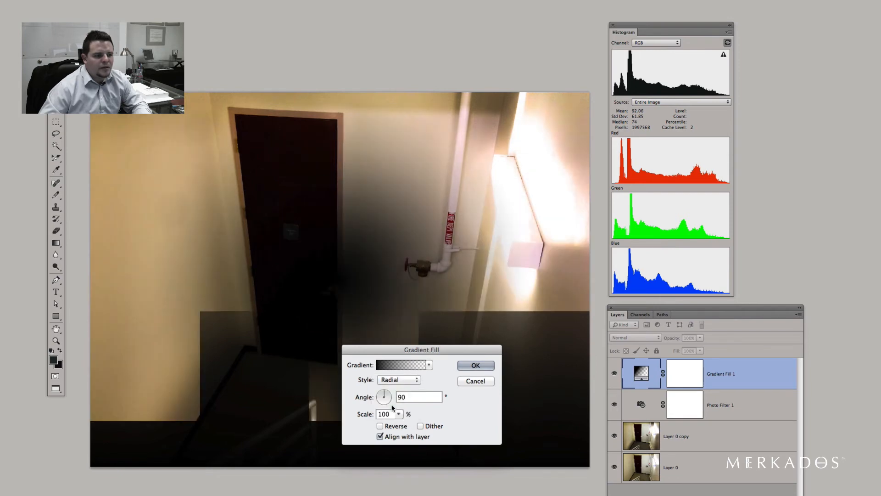
click(380, 425)
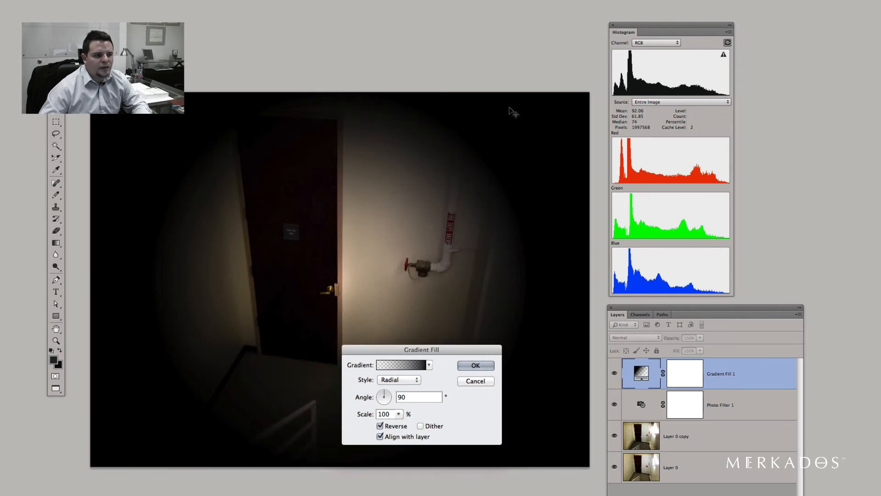
mouse_move(341, 394)
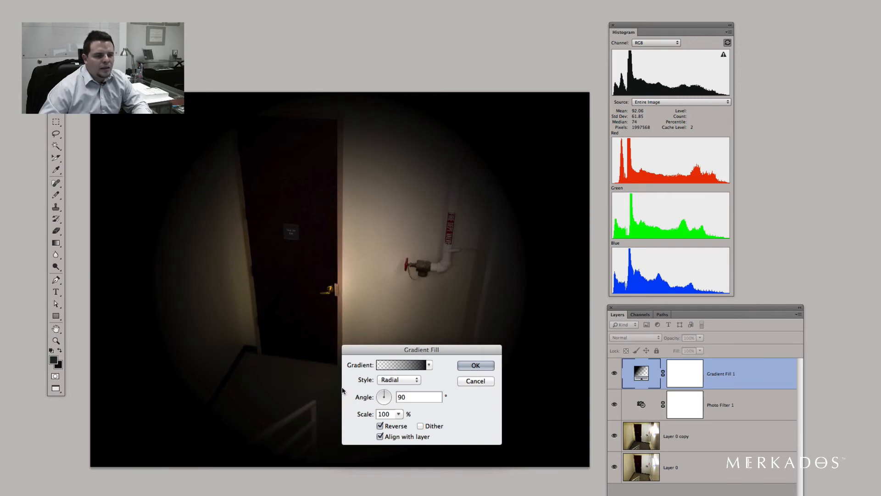
click(399, 414)
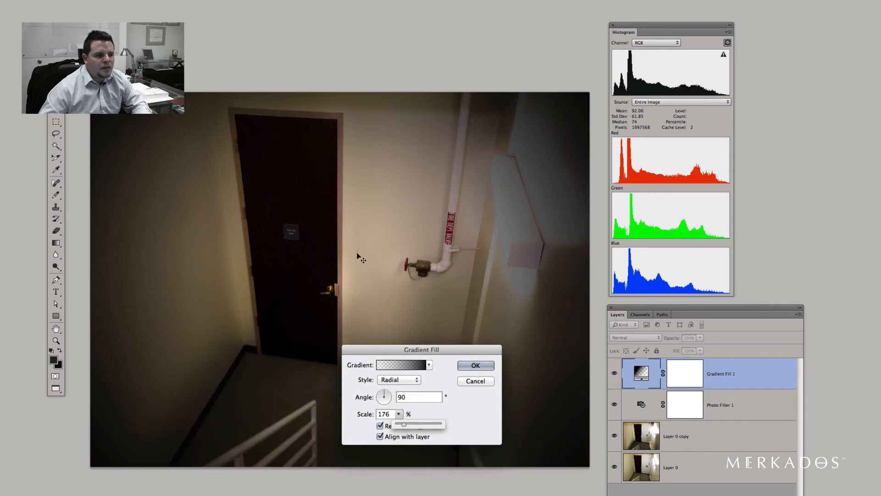
click(380, 425)
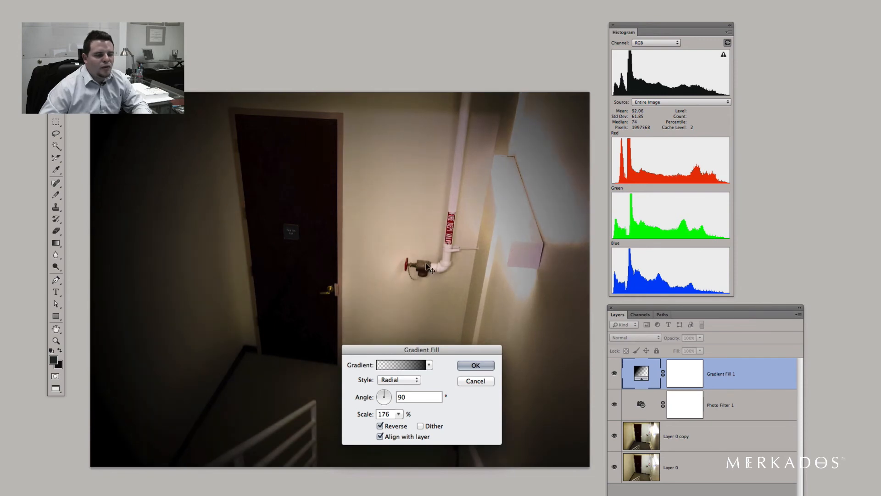
click(474, 366)
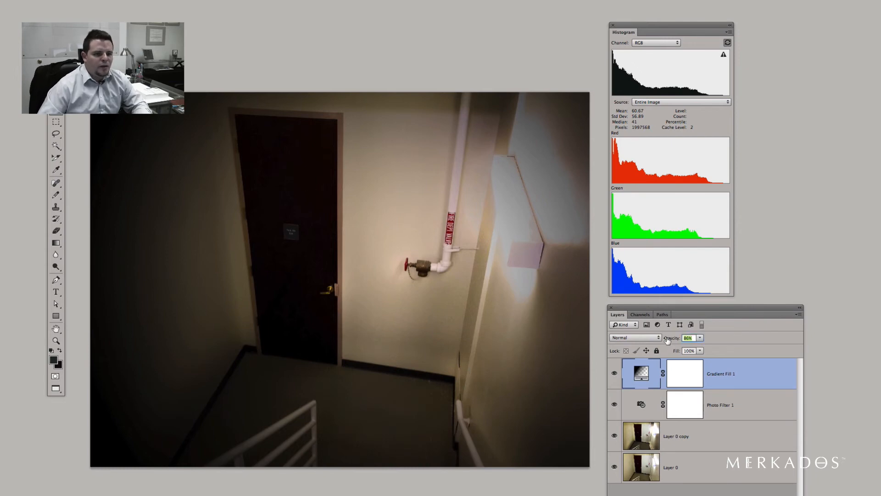
Step: Set the vignette layer to 80% opacity, then close 1.JPG to bring up the save-changes prompt
click(688, 336)
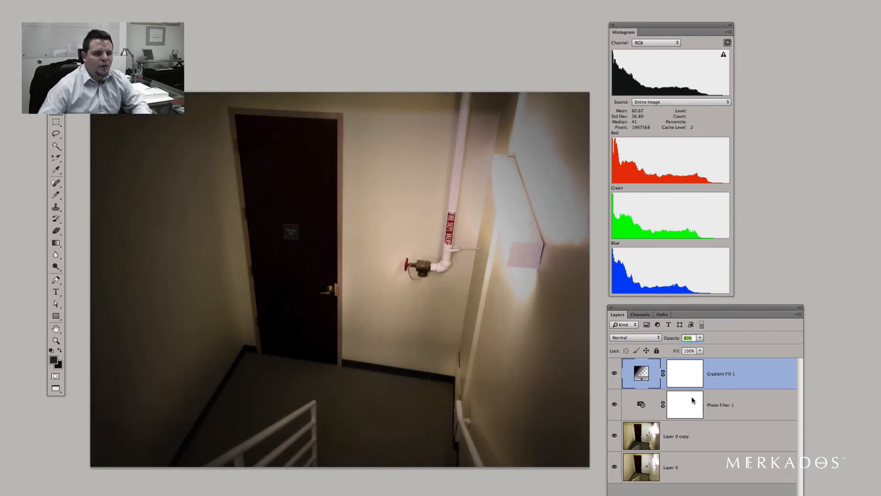
click(720, 405)
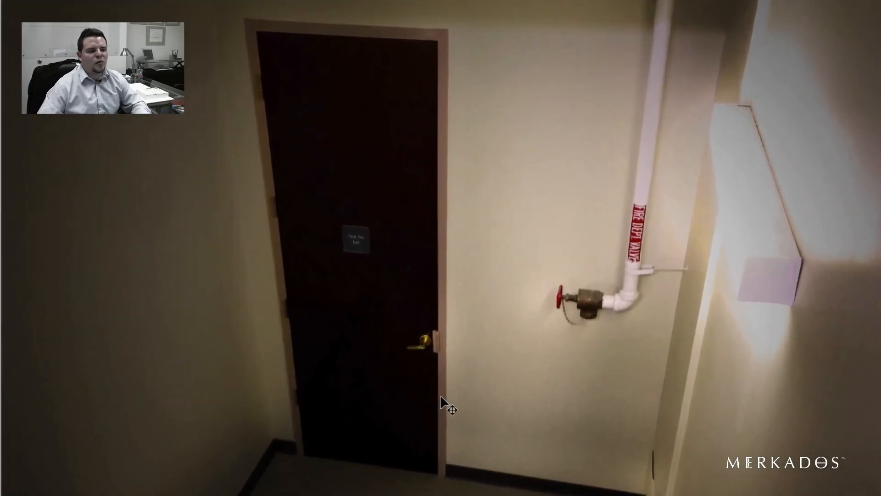
mouse_move(642, 257)
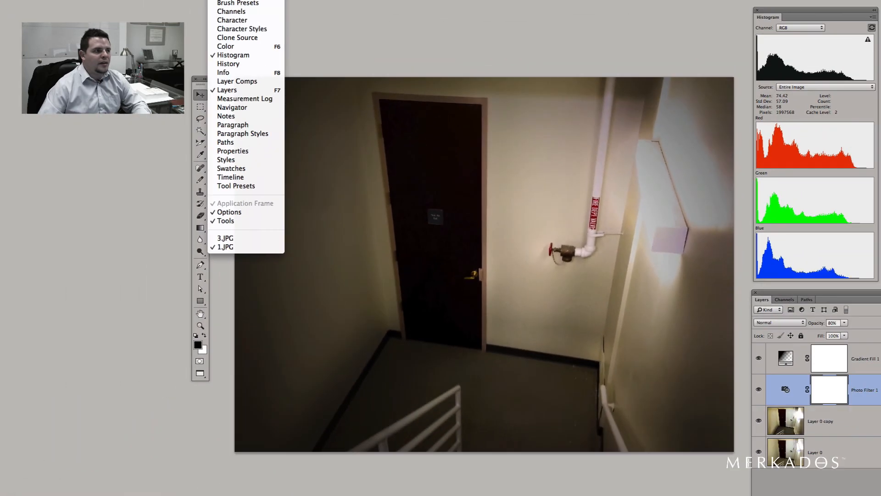
mouse_move(229, 63)
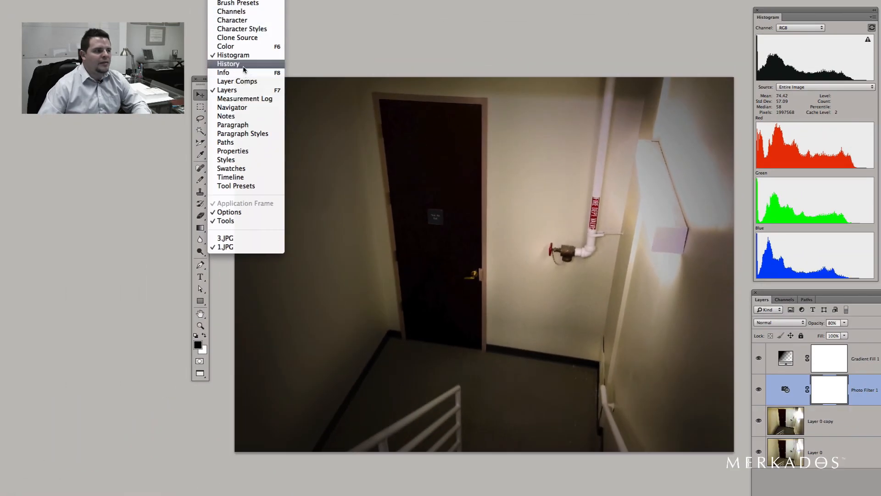
click(228, 63)
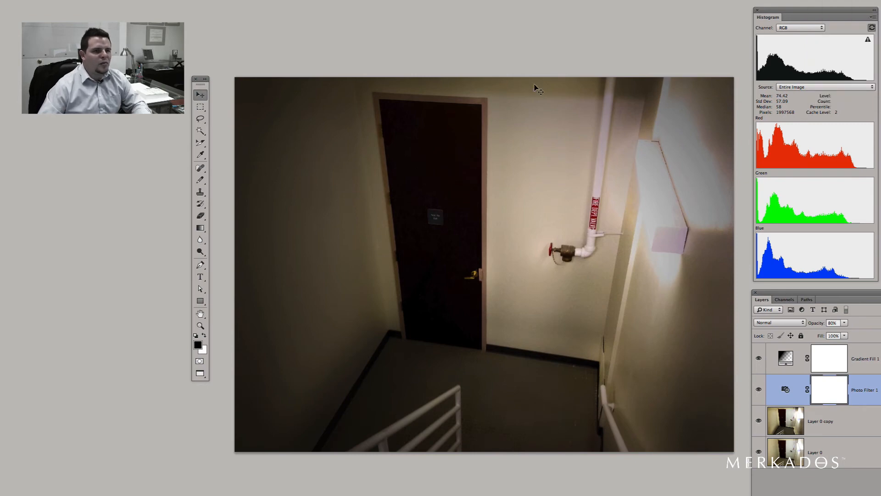
mouse_move(470, 61)
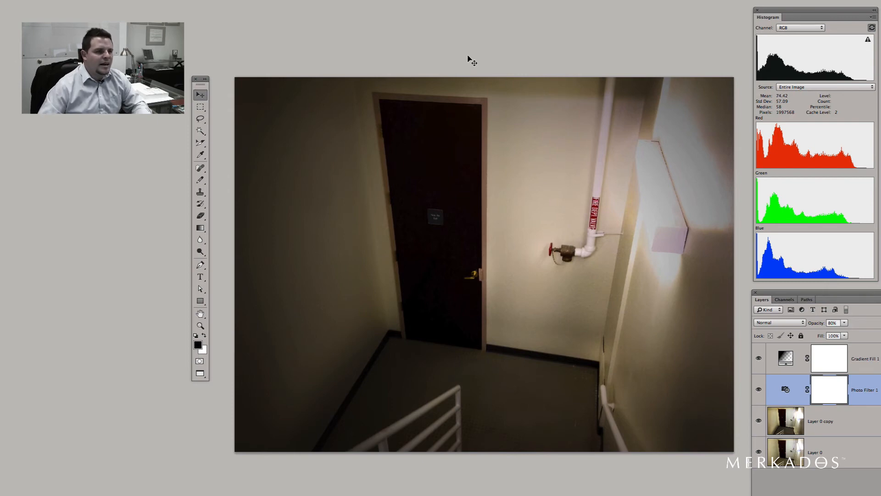
mouse_move(522, 339)
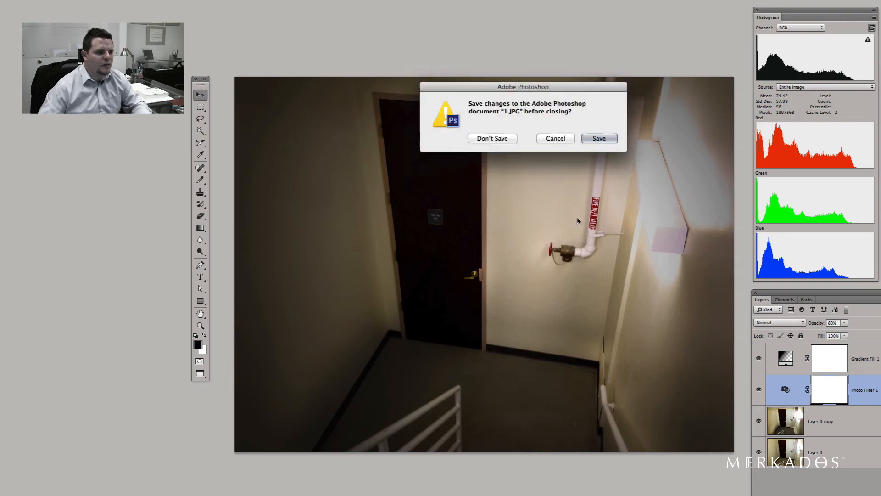
Step: Discard the stairwell changes, apply a slight Curves tweak to the tree photo and pick the Spot Healing Brush
click(492, 139)
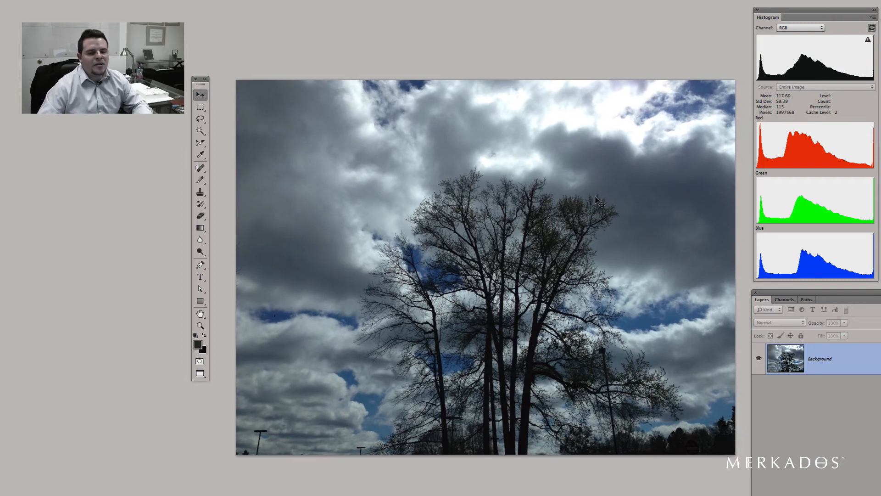
mouse_move(603, 257)
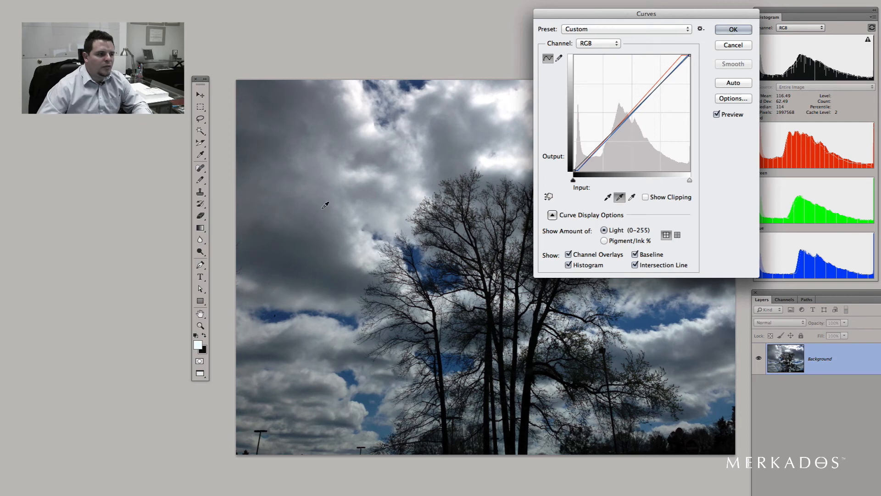
click(732, 30)
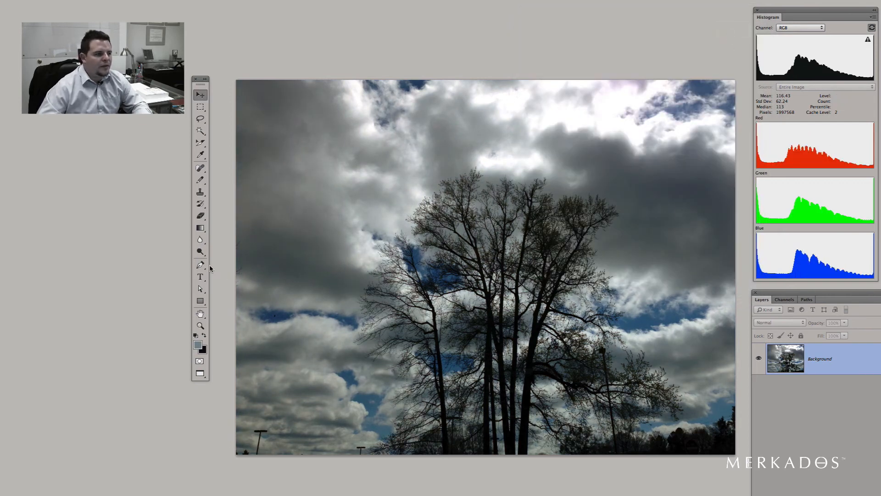
click(200, 167)
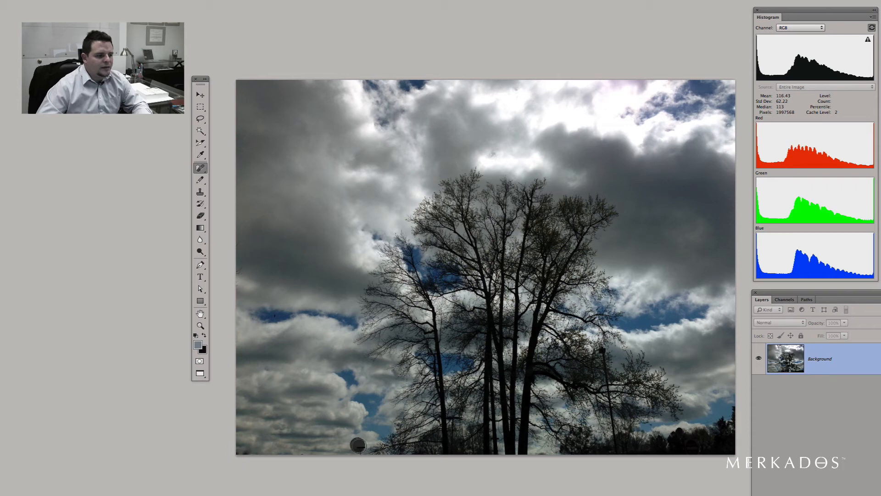
mouse_move(325, 264)
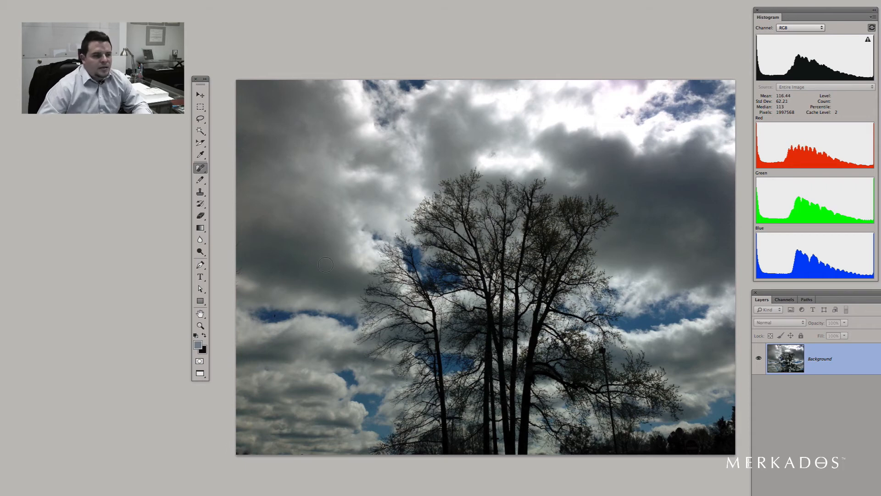
Step: Convert the photo to Lab Color and apply Reduce Noise to the Lightness channel
click(219, 5)
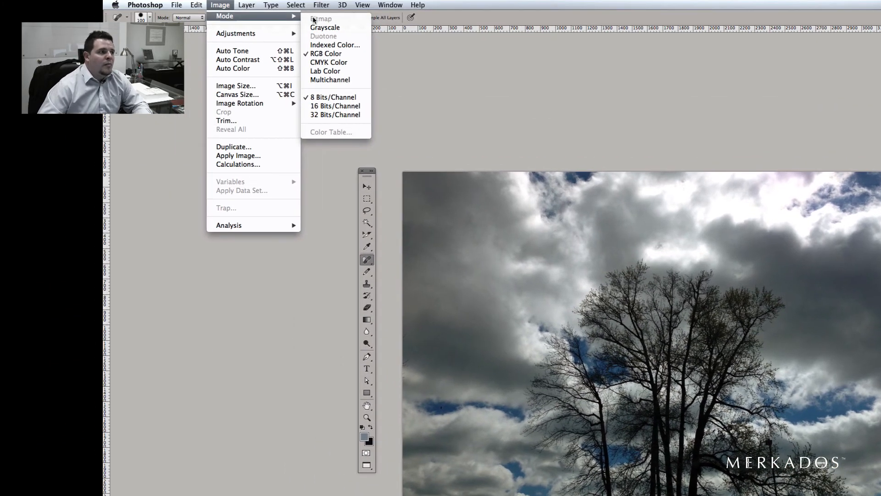
click(326, 84)
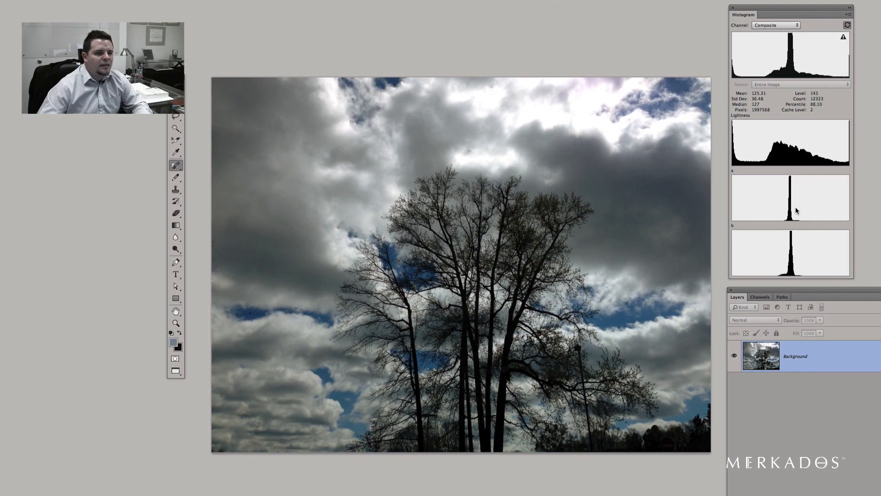
click(759, 297)
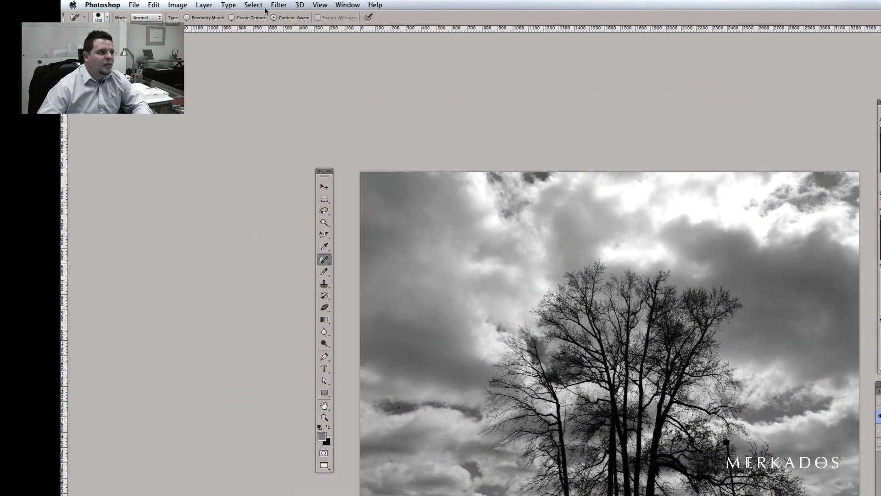
click(279, 6)
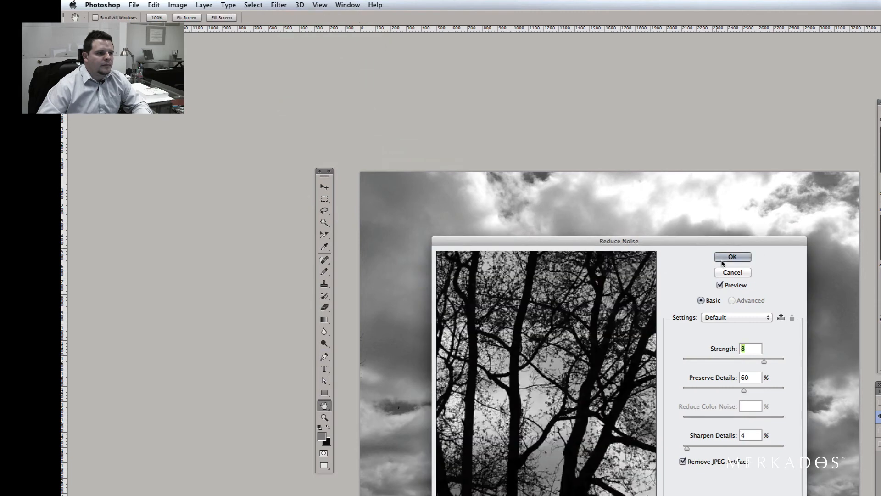
click(731, 257)
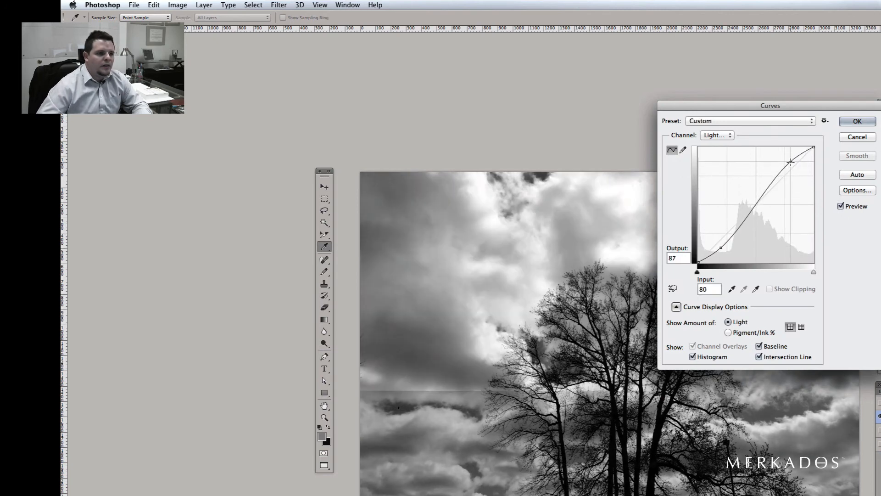
Step: Apply a contrast curve and Unsharp Mask sharpening to the Lightness channel
click(857, 122)
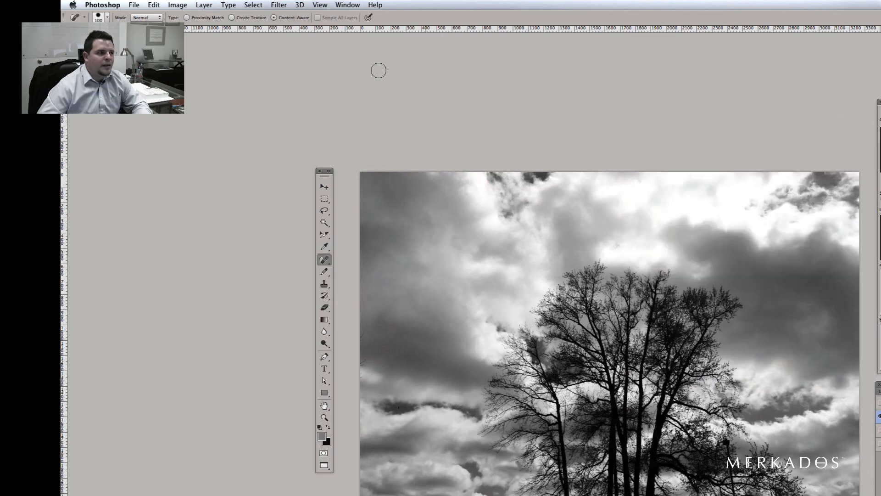
click(279, 6)
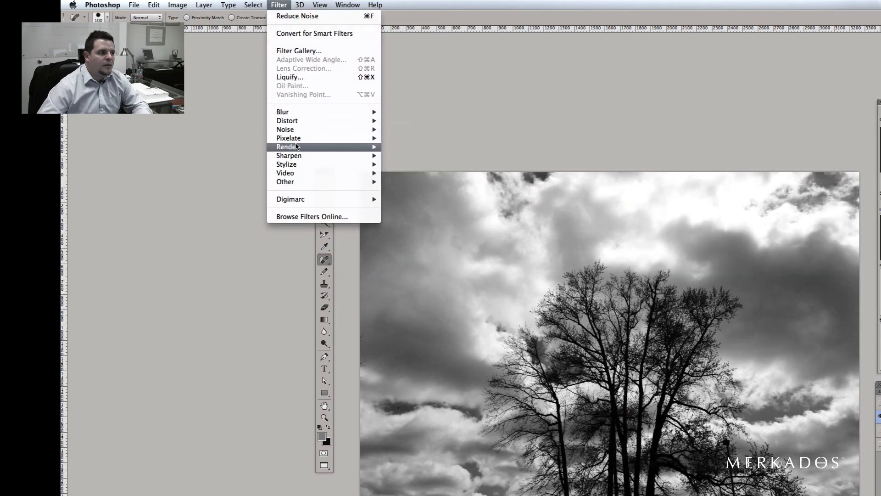
mouse_move(289, 155)
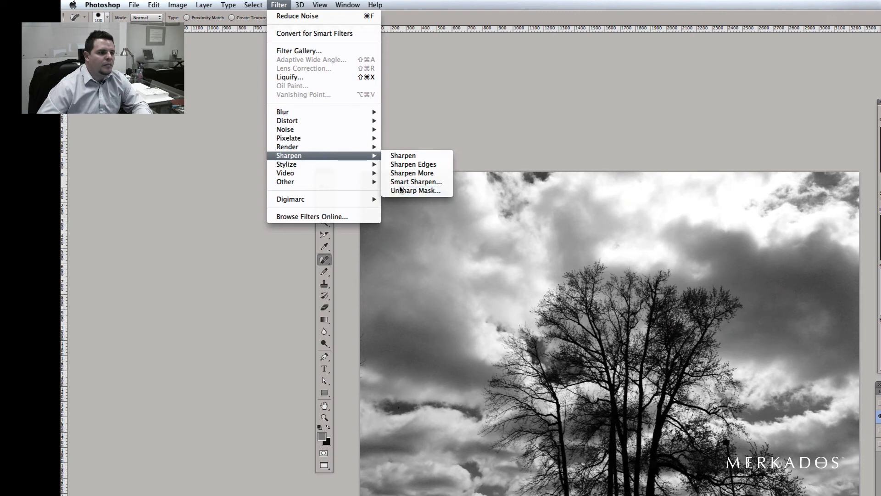
click(415, 190)
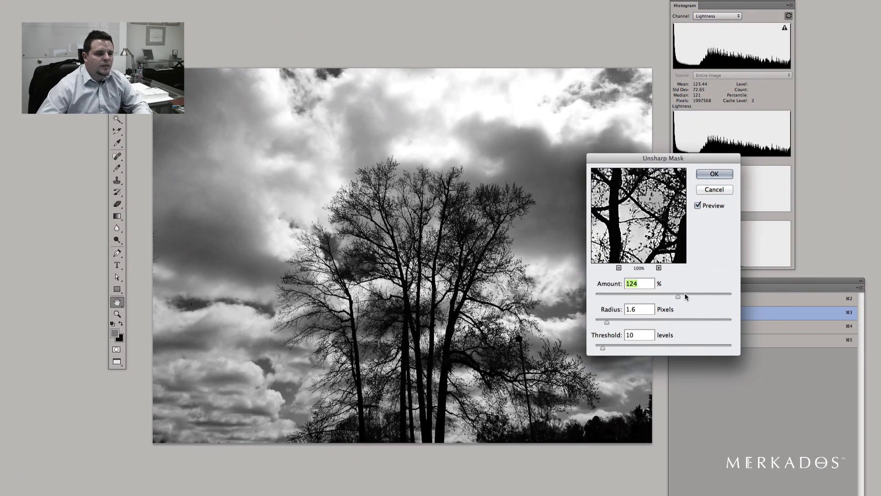
click(714, 174)
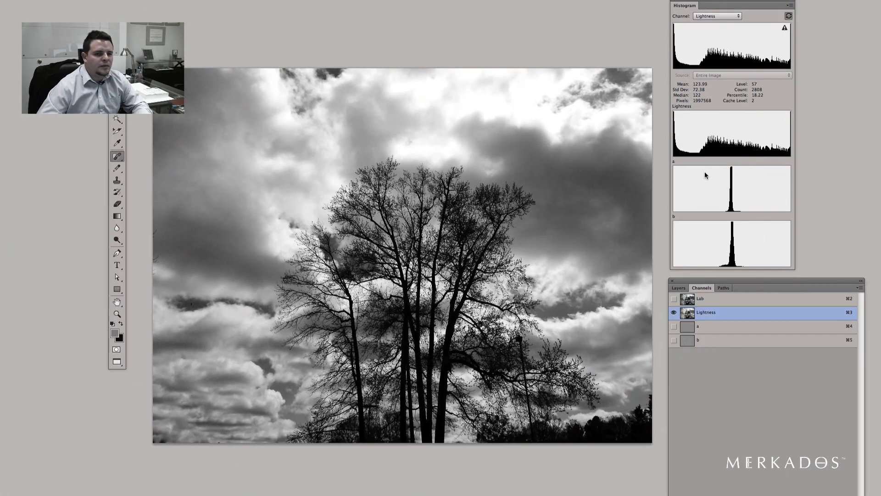
Step: Return to the Lab composite and switch the Curves dialog to the a channel for flattening
click(700, 298)
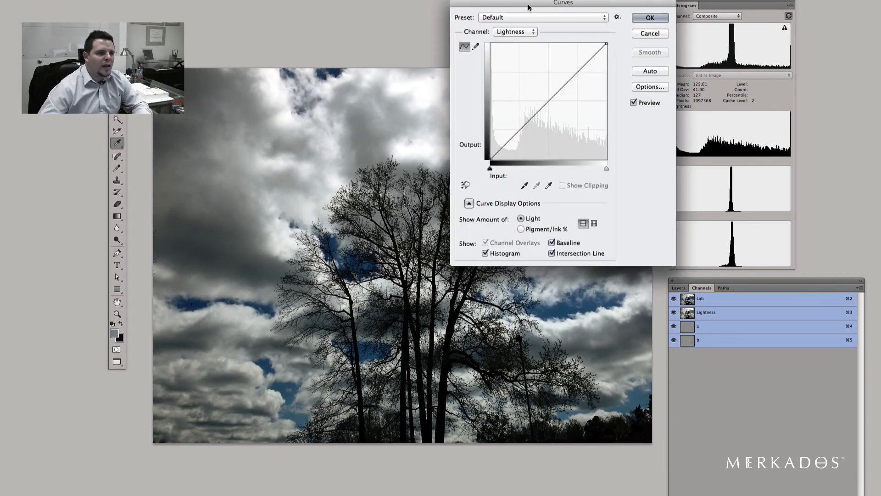
click(514, 31)
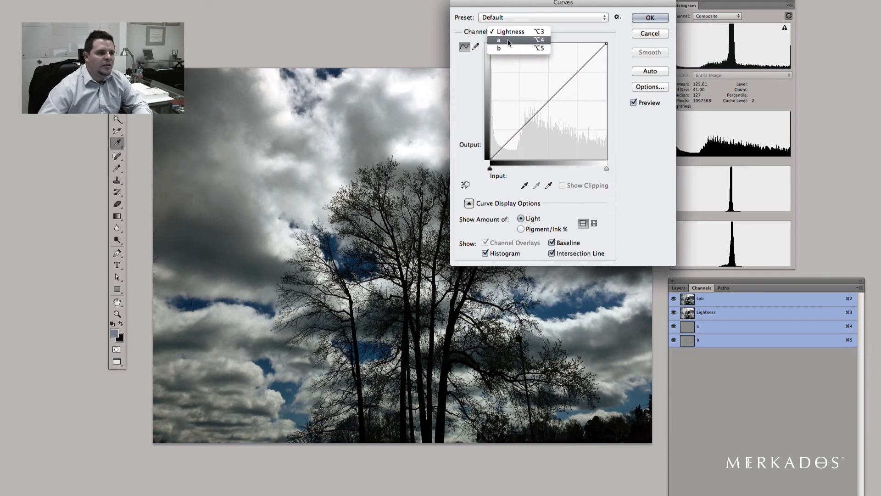
click(498, 40)
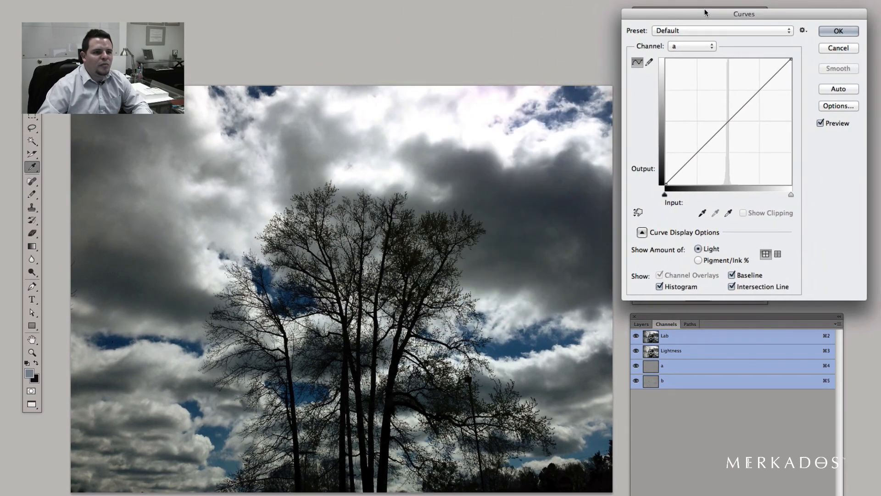
mouse_move(487, 223)
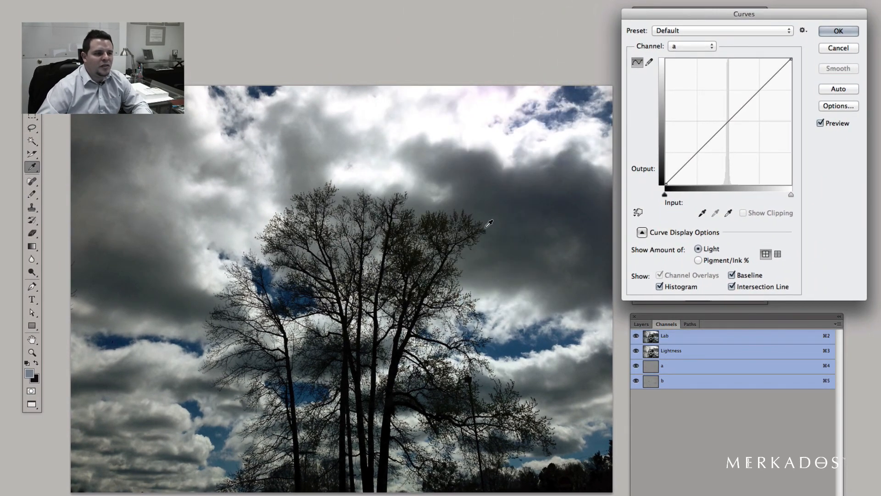
mouse_move(582, 96)
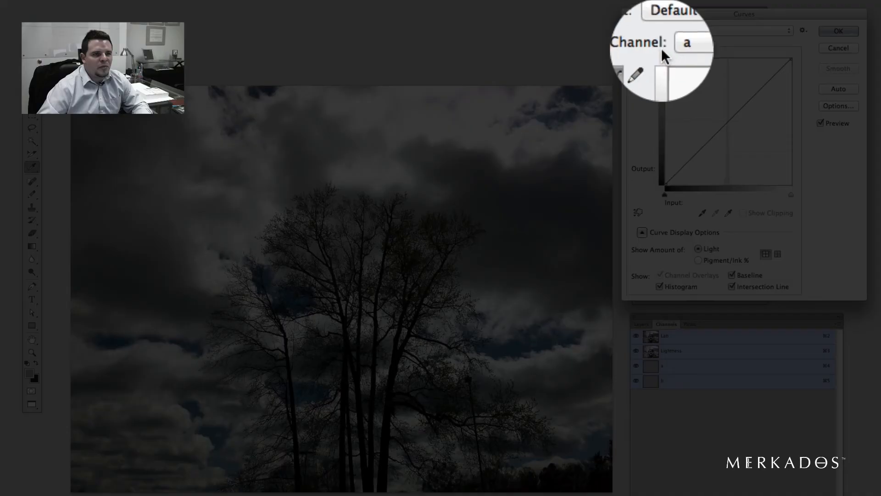
mouse_move(674, 116)
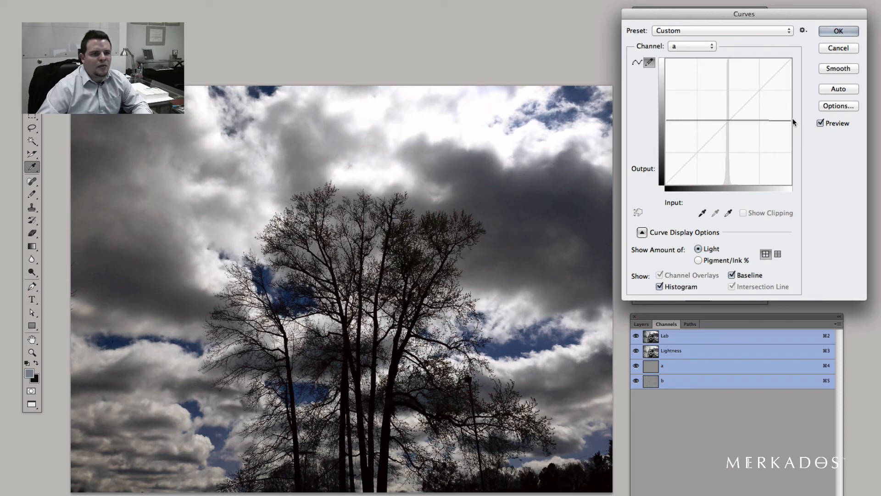
mouse_move(697, 52)
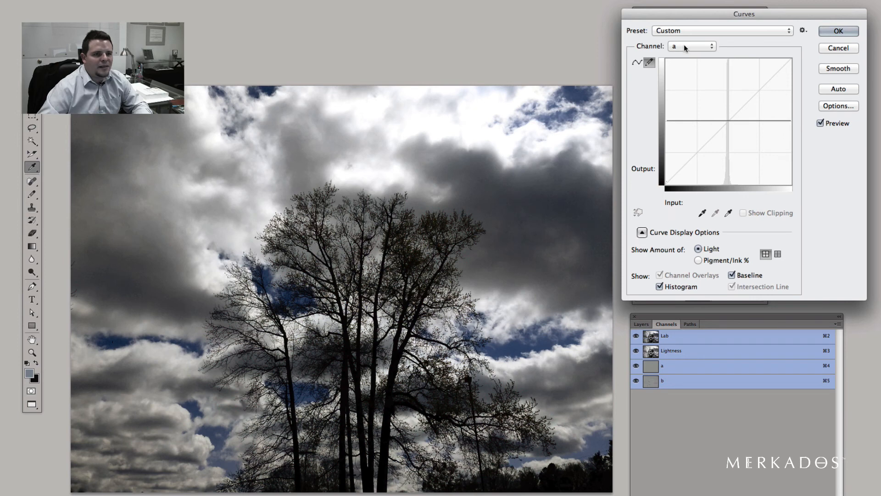
Step: Switch Curves to the b channel to flatten it to a neutral-grey midline
click(691, 46)
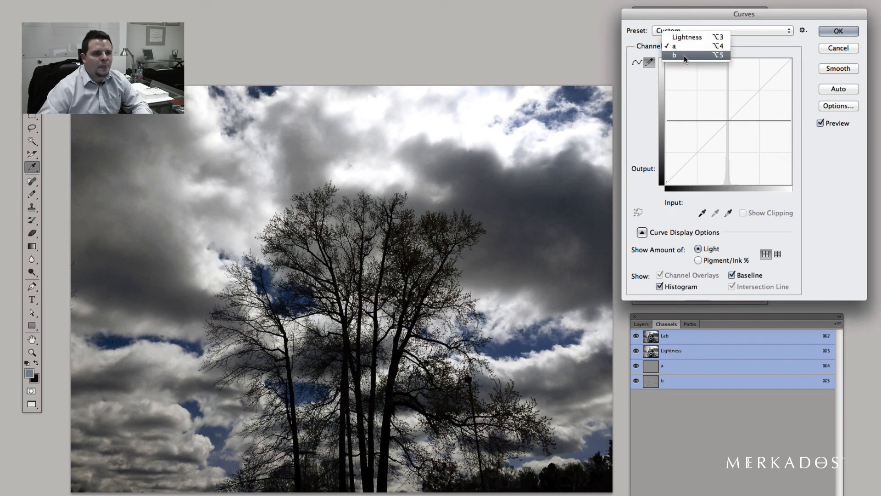
click(674, 55)
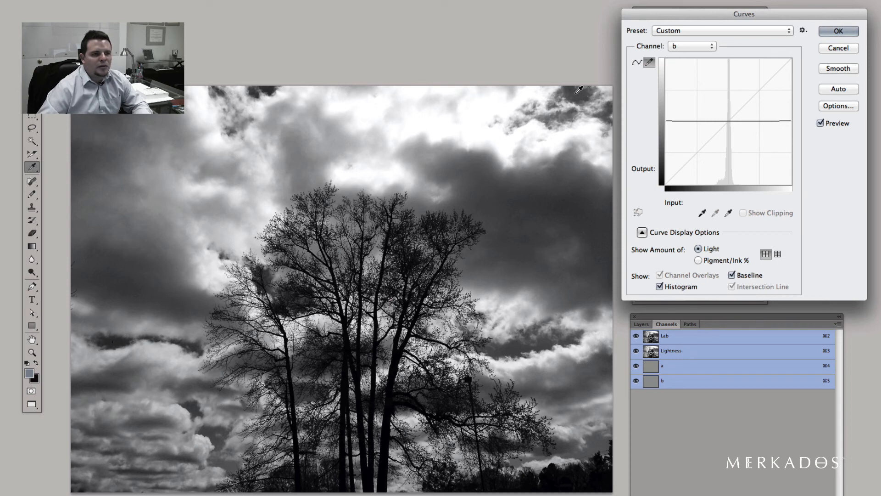
mouse_move(621, 83)
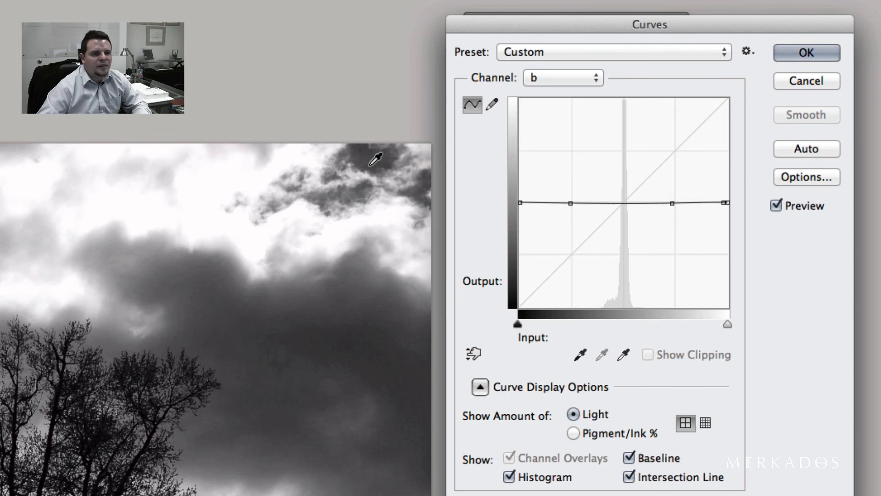
Step: Draw a freehand dip in the b curve restoring blue sky patches, and apply it
click(491, 105)
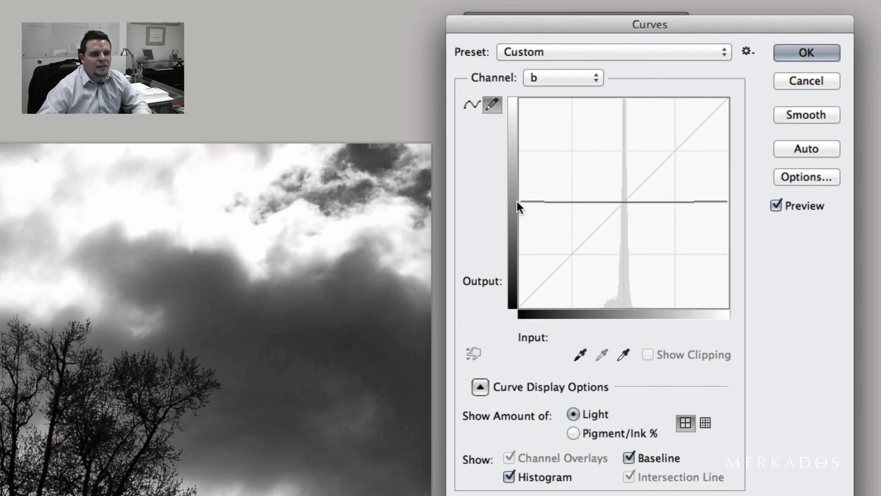
mouse_move(577, 195)
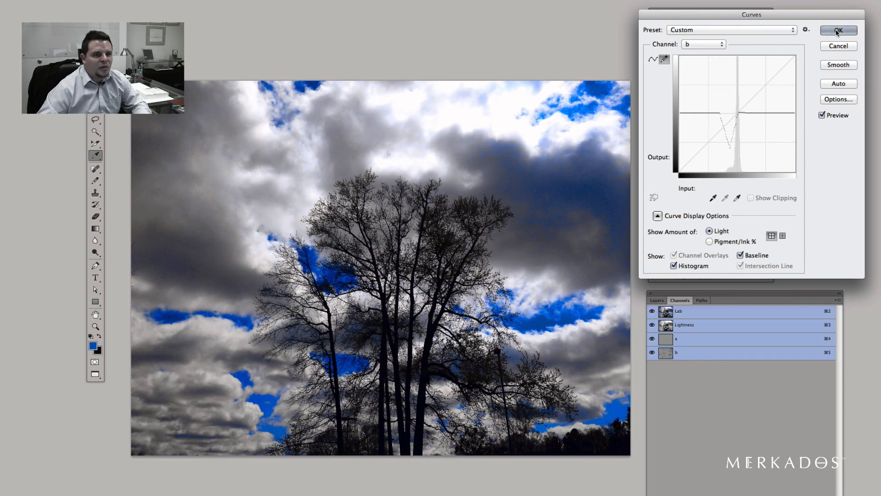
click(838, 30)
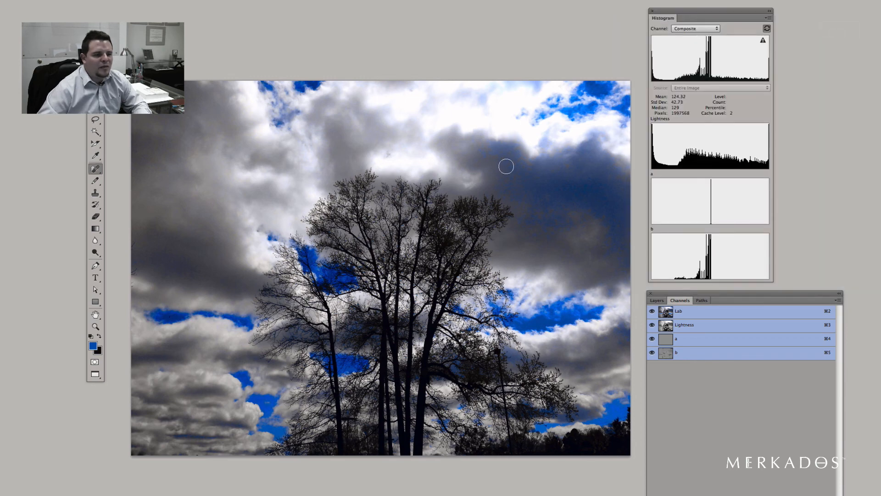
mouse_move(637, 331)
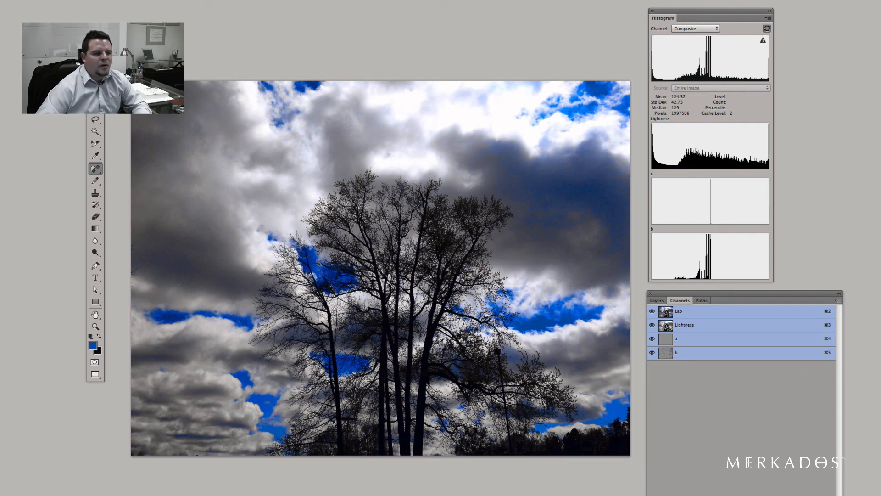
mouse_move(291, 113)
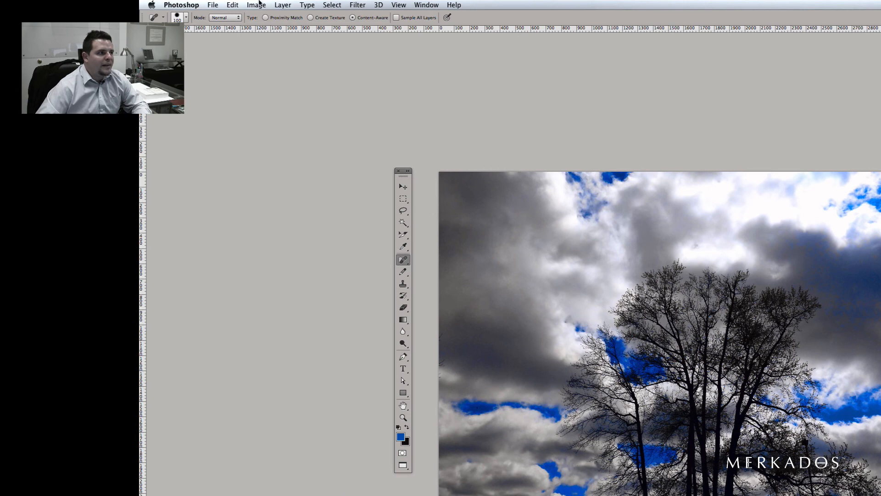
Step: Convert the image back to RGB Color before dodging and burning the clouds
click(256, 5)
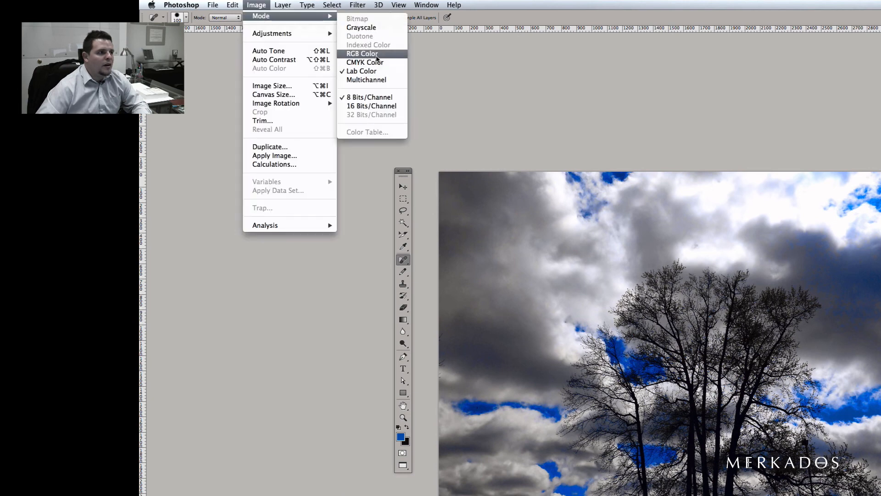
click(361, 53)
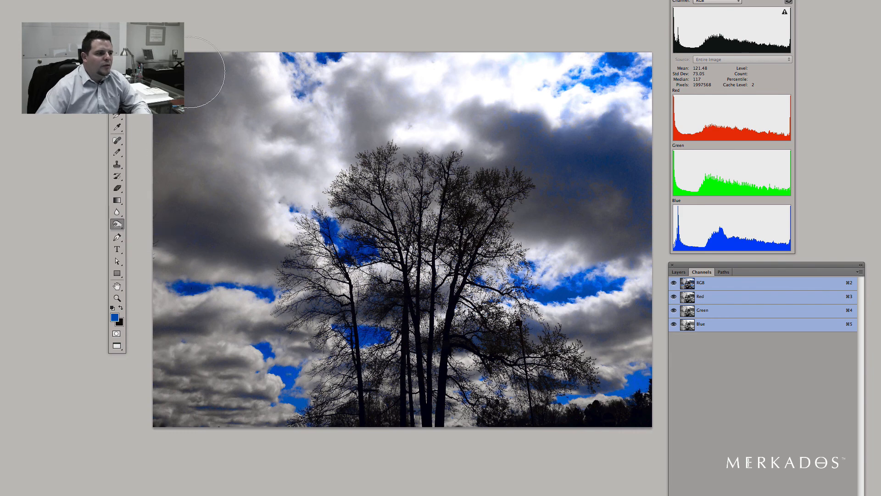
mouse_move(275, 264)
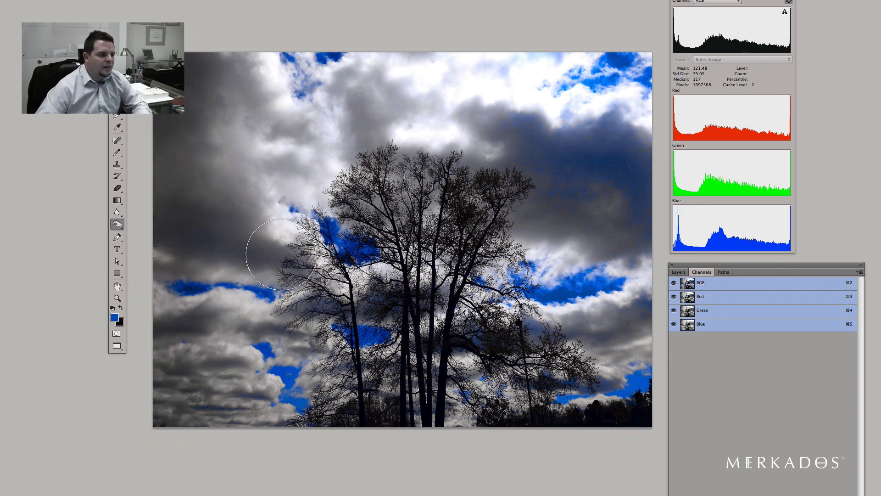
mouse_move(421, 94)
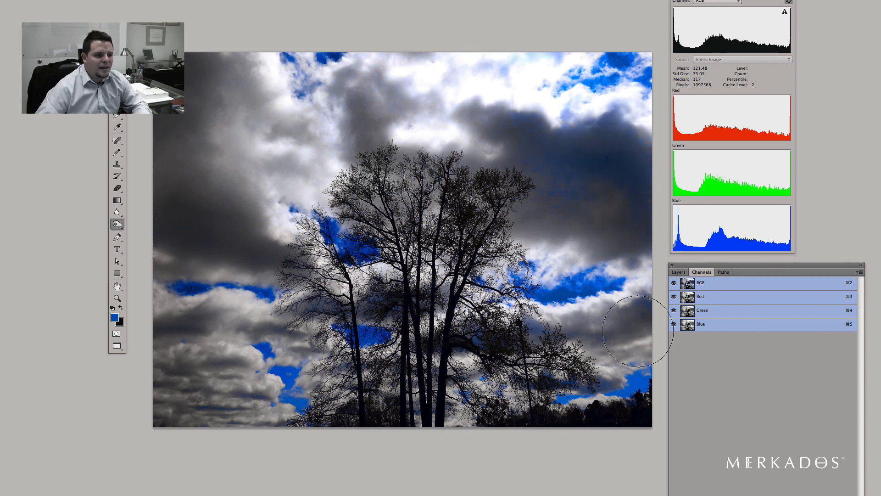
mouse_move(374, 434)
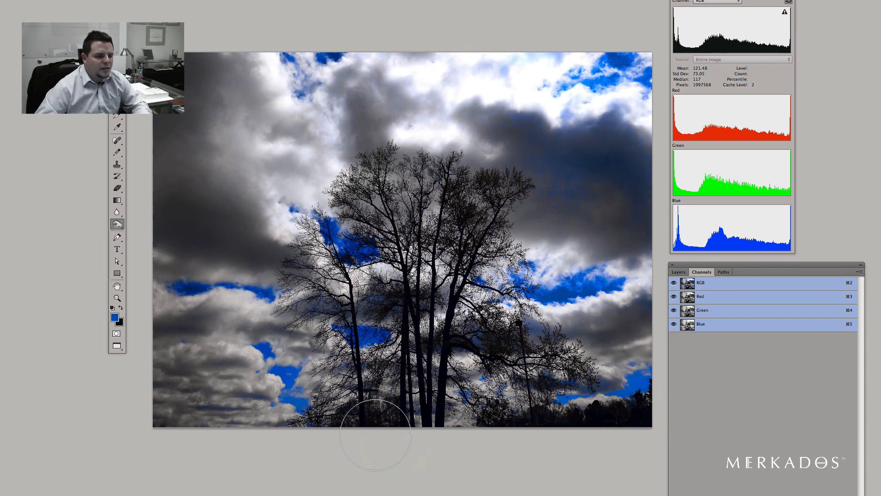
mouse_move(355, 196)
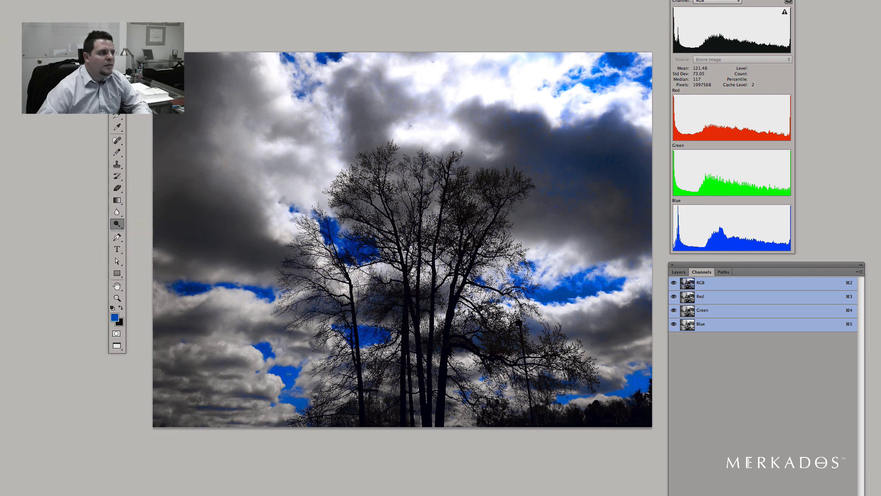
mouse_move(280, 117)
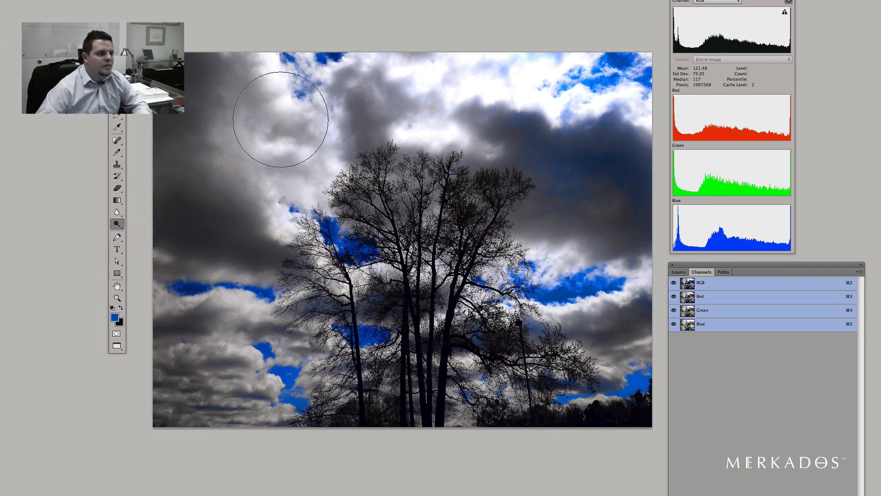
mouse_move(297, 253)
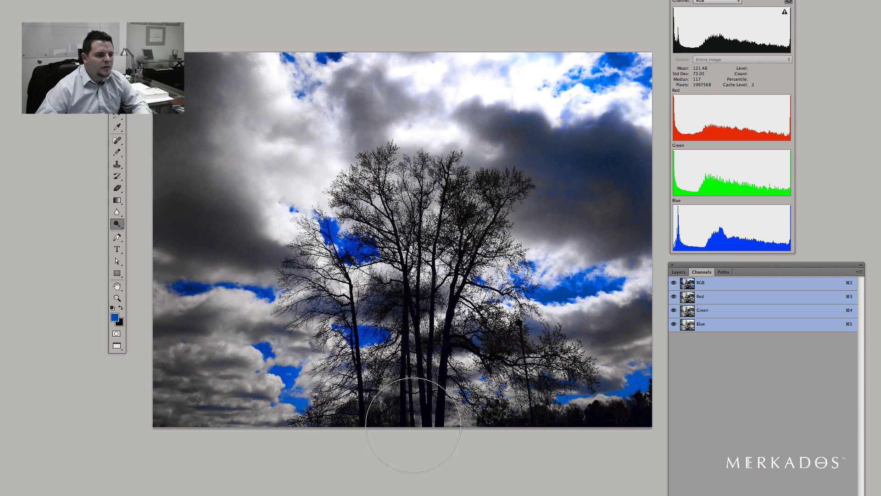
mouse_move(584, 382)
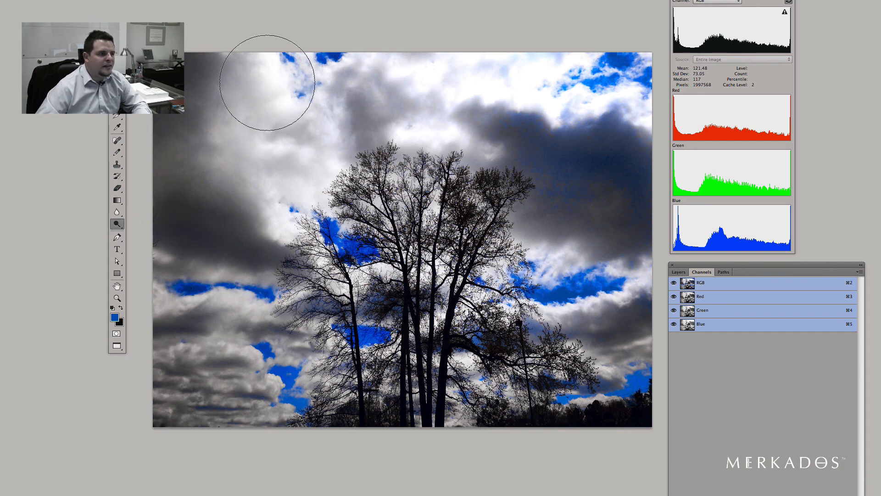
mouse_move(469, 197)
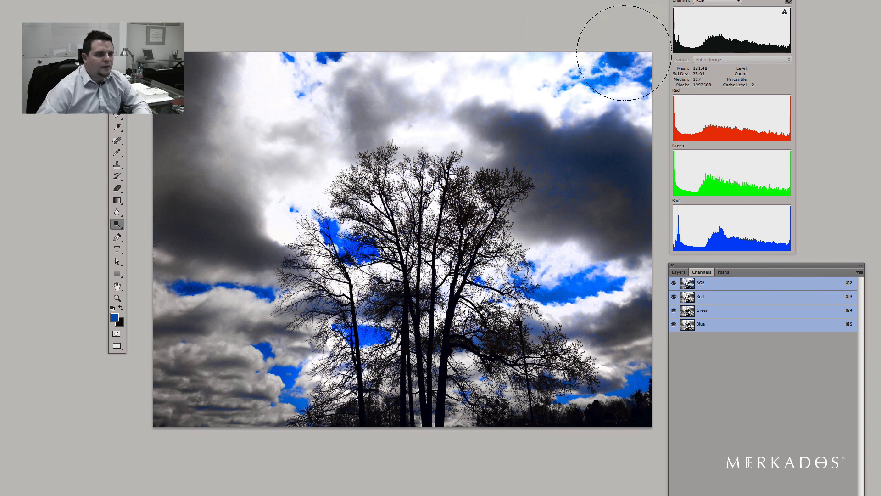
mouse_move(267, 393)
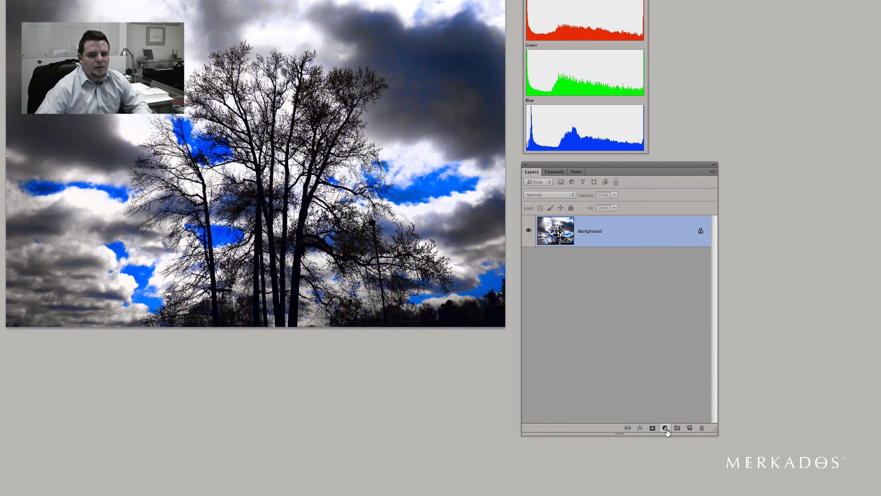
Step: Add a Photo Filter adjustment layer set to Magenta tinting the photo pink-purple
click(664, 428)
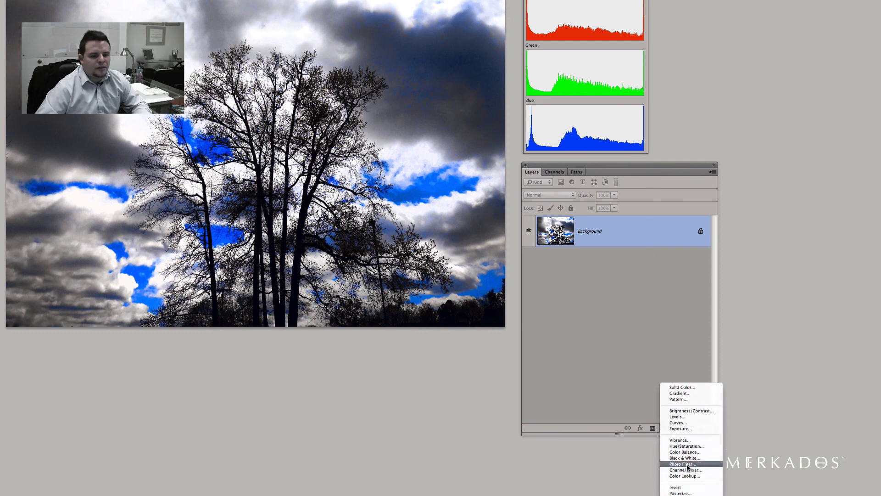
click(682, 464)
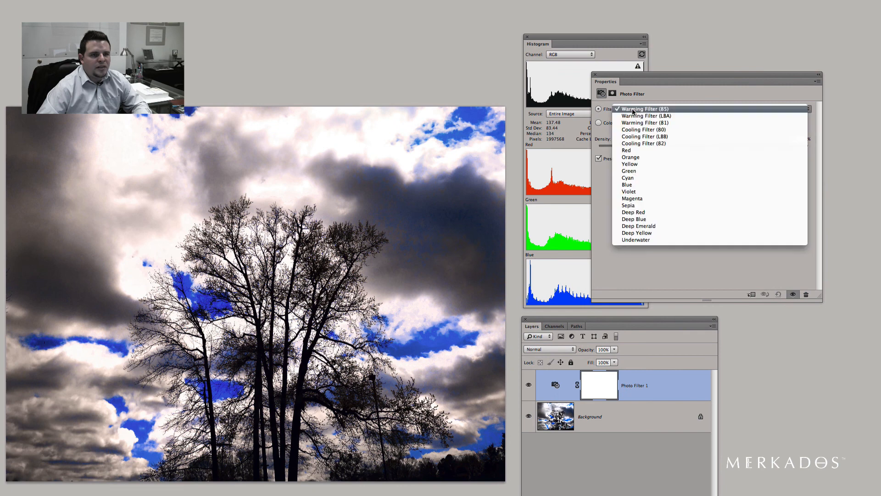
click(631, 198)
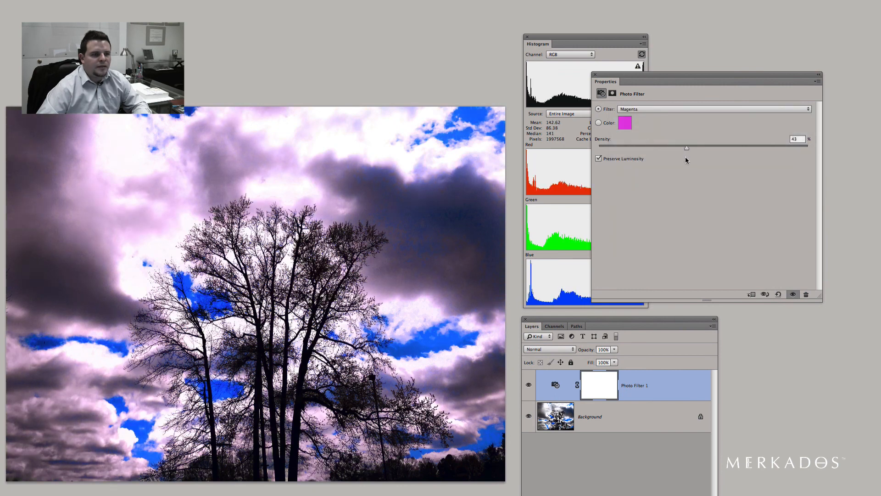
mouse_move(598, 79)
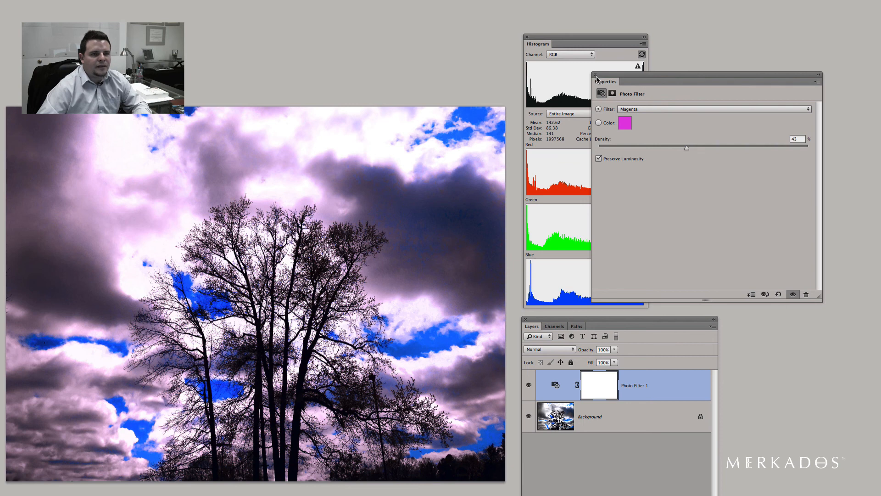
click(666, 409)
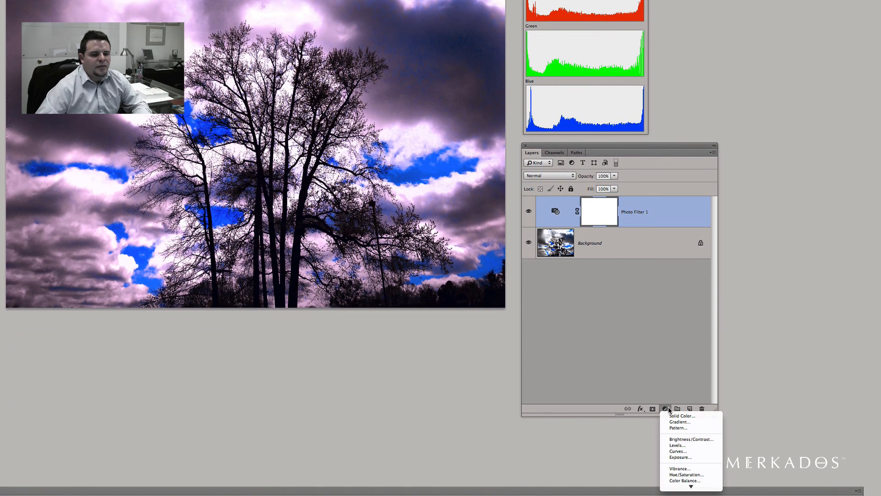
Step: Create a black-to-transparent Gradient Fill layer, radial style with enlarged scale, as an edge vignette
click(680, 421)
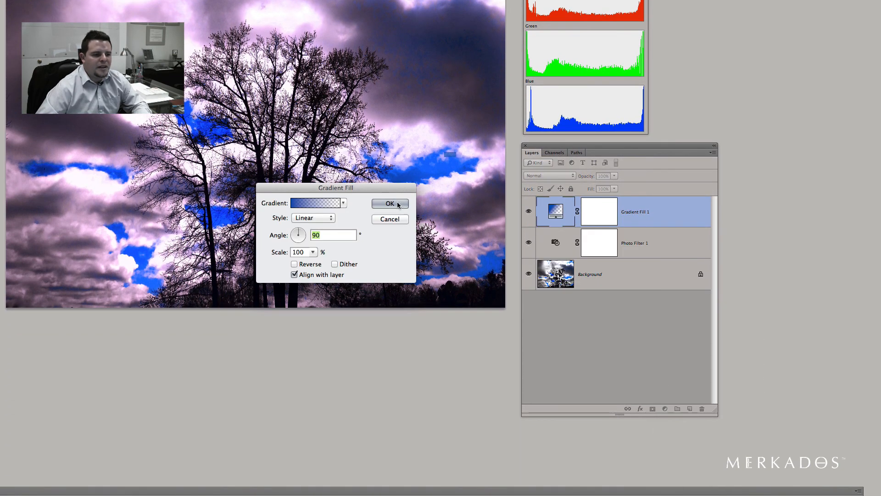
click(315, 203)
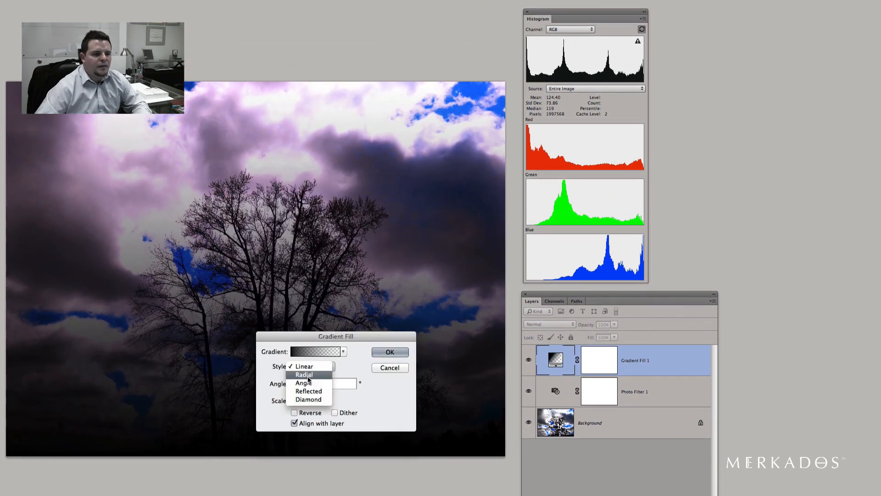
click(304, 375)
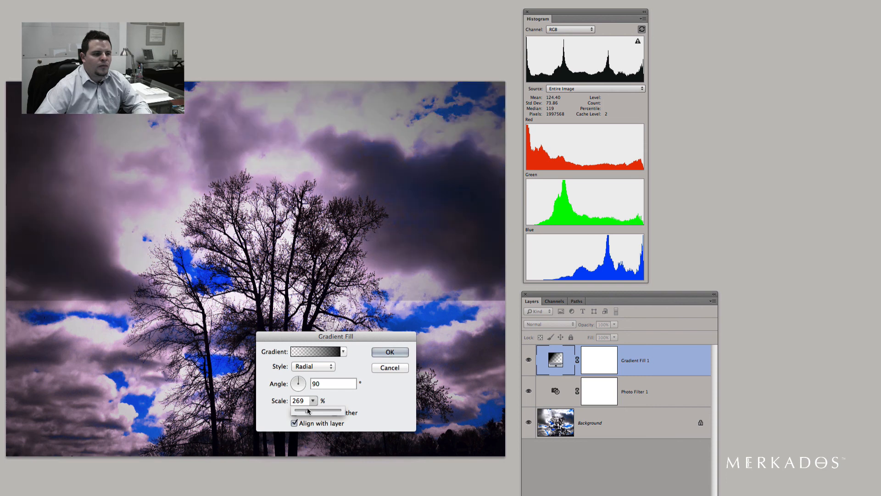
click(389, 351)
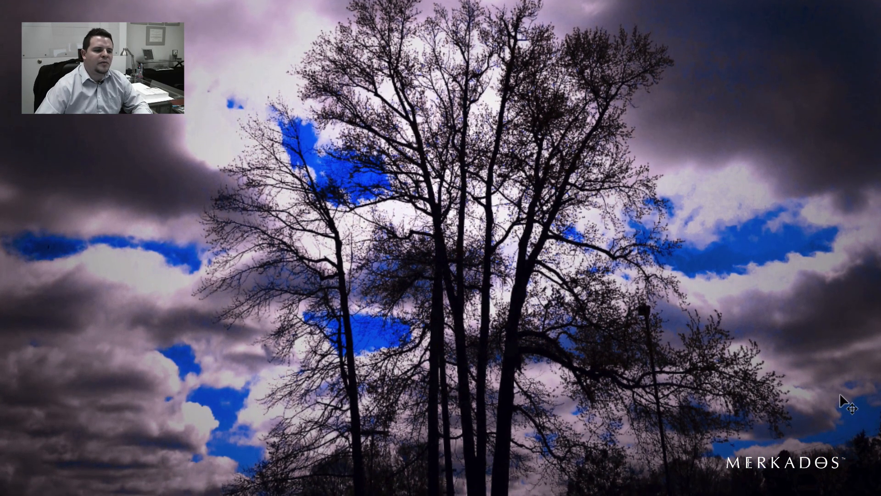
mouse_move(661, 137)
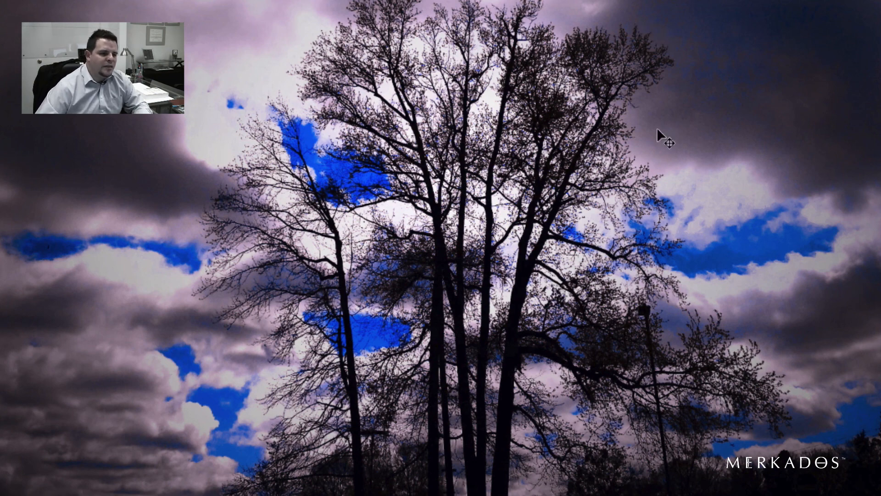
mouse_move(781, 301)
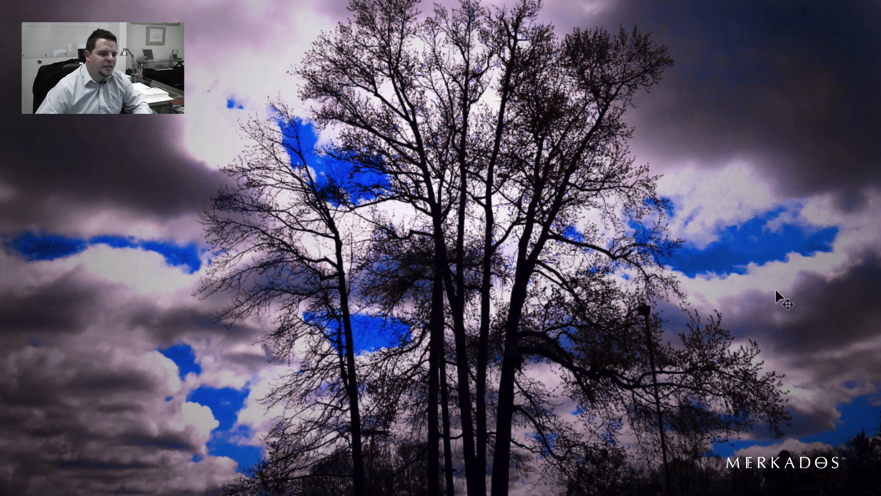
mouse_move(392, 304)
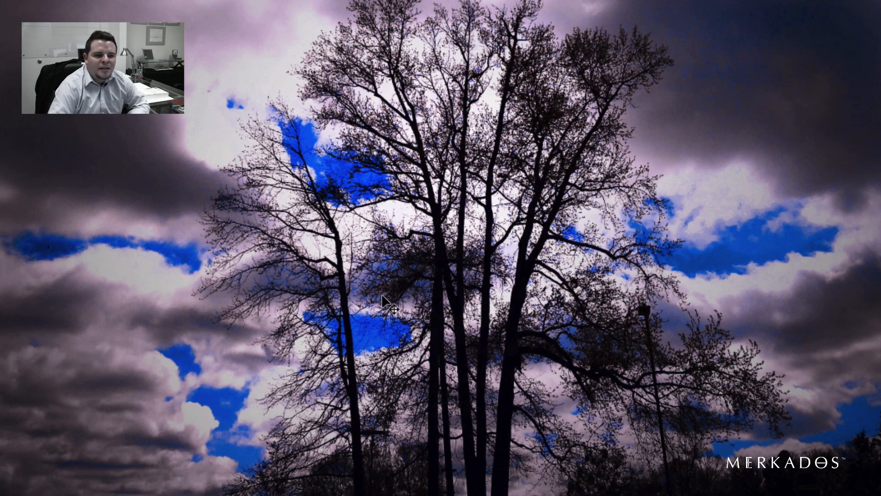